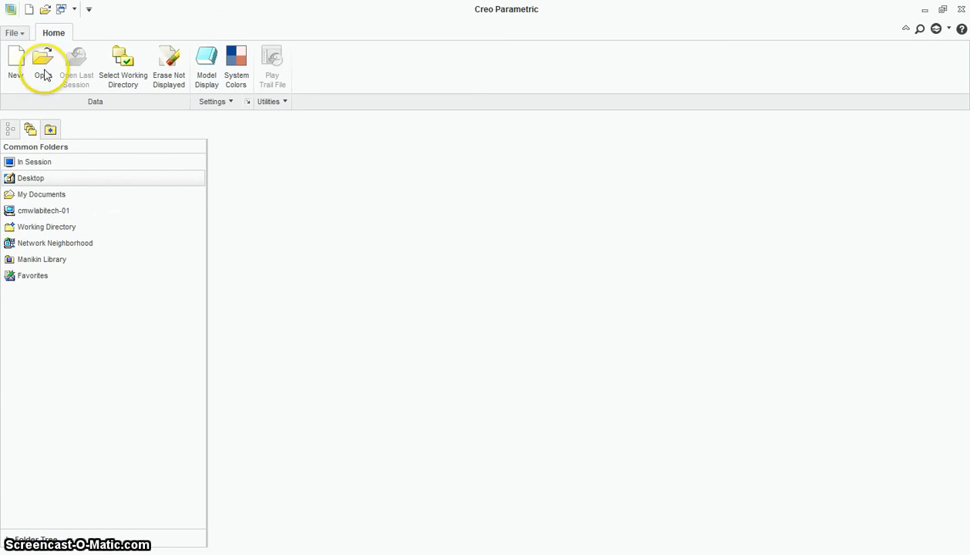
Start a new model, begin naming it 'Ca', then cancel the New dialog.
left_click(16, 65)
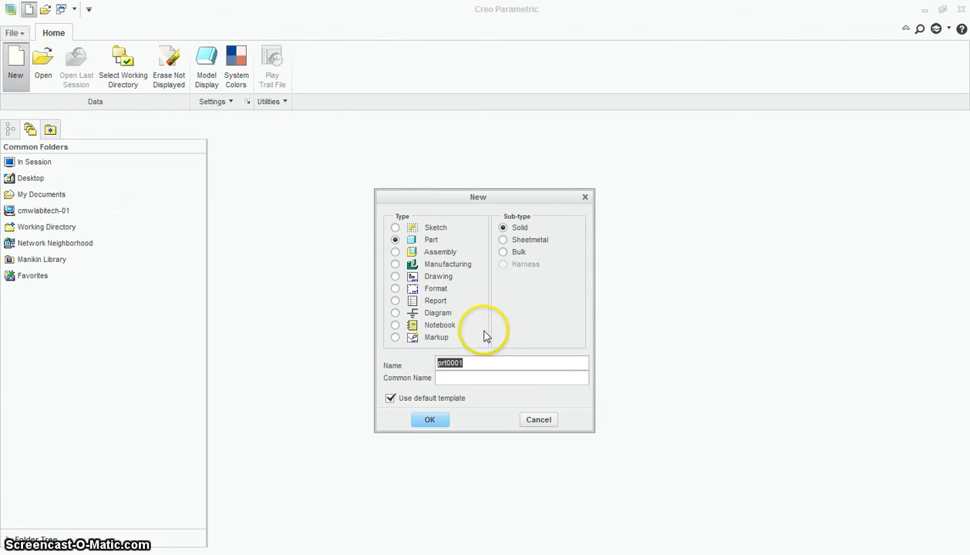
type("Ca")
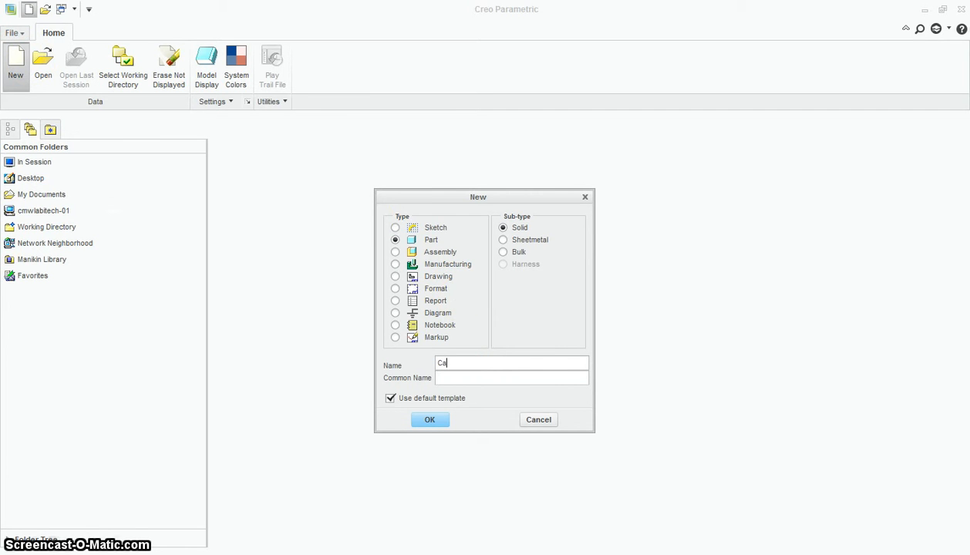
left_click(429, 420)
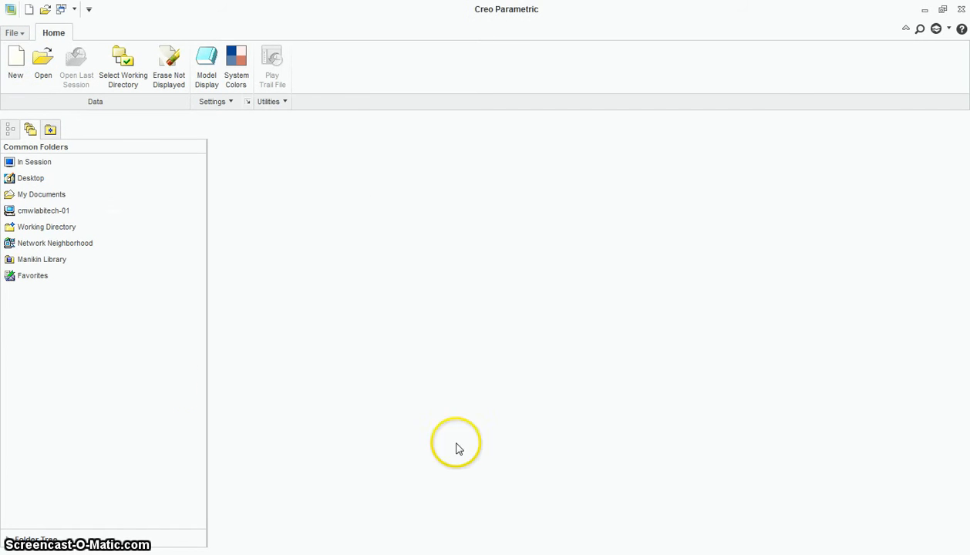
Browse the staff network drive into the Creo folder and select the Car project folder.
left_click(43, 210)
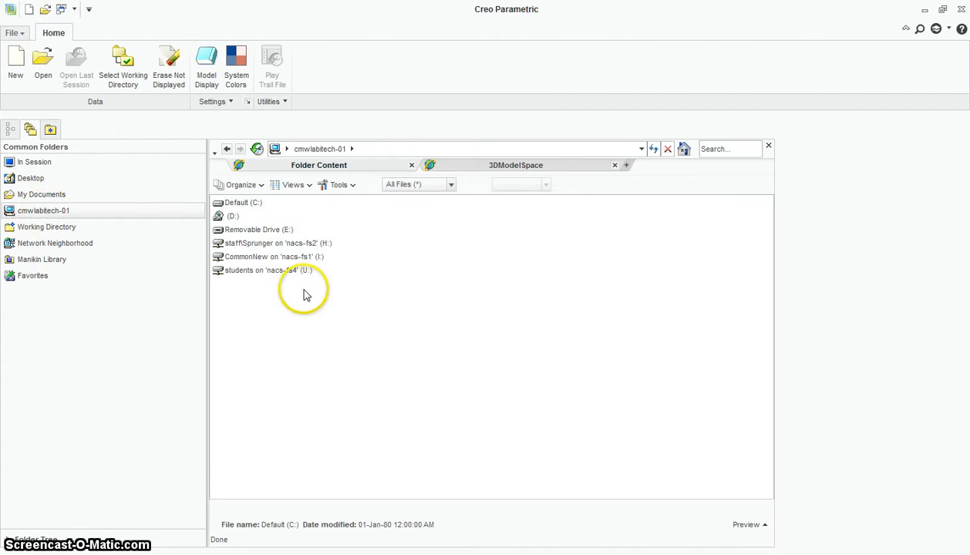
double_click(271, 243)
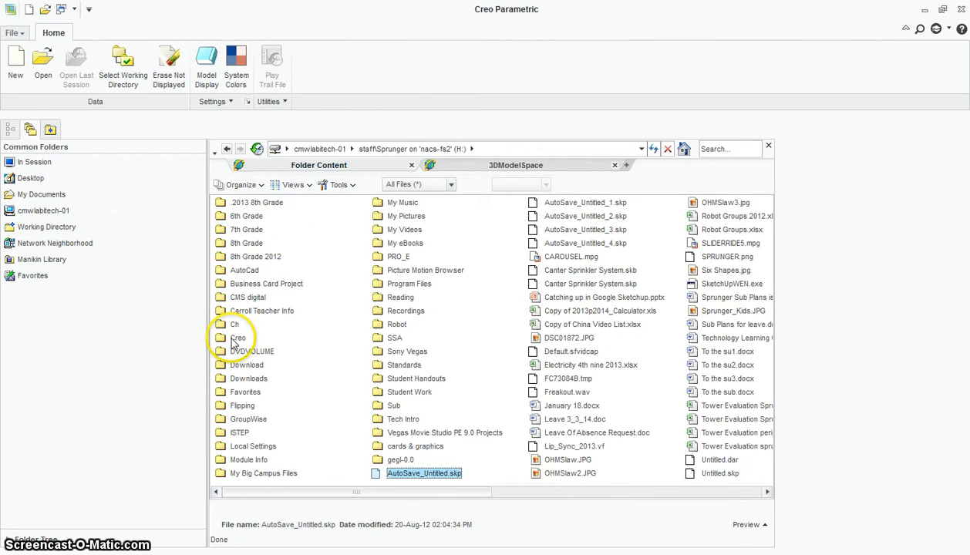
double_click(236, 338)
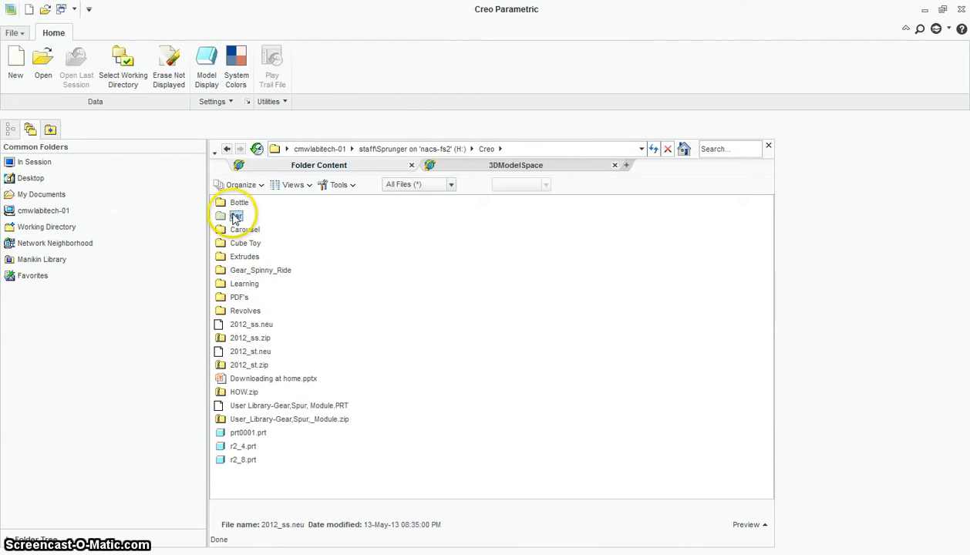
left_click(236, 216)
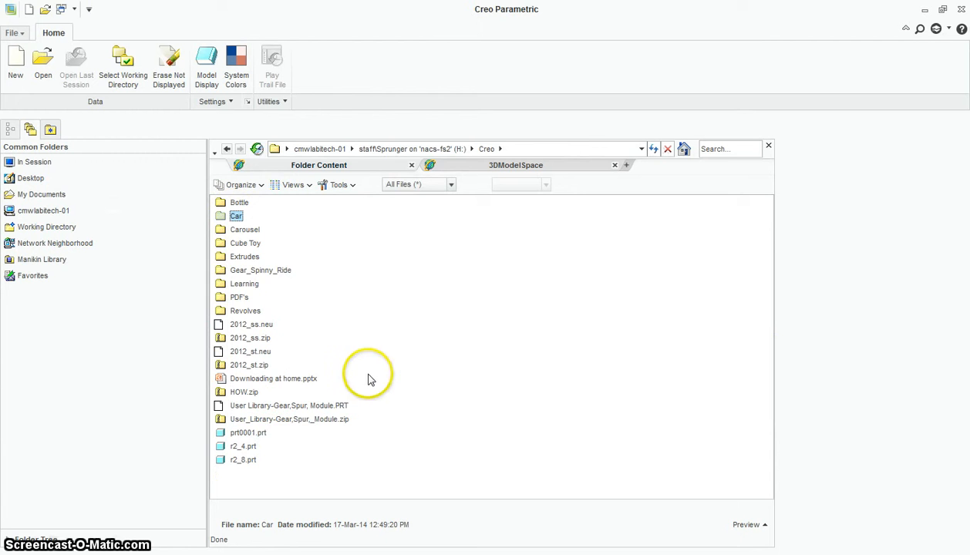
mouse_move(192, 199)
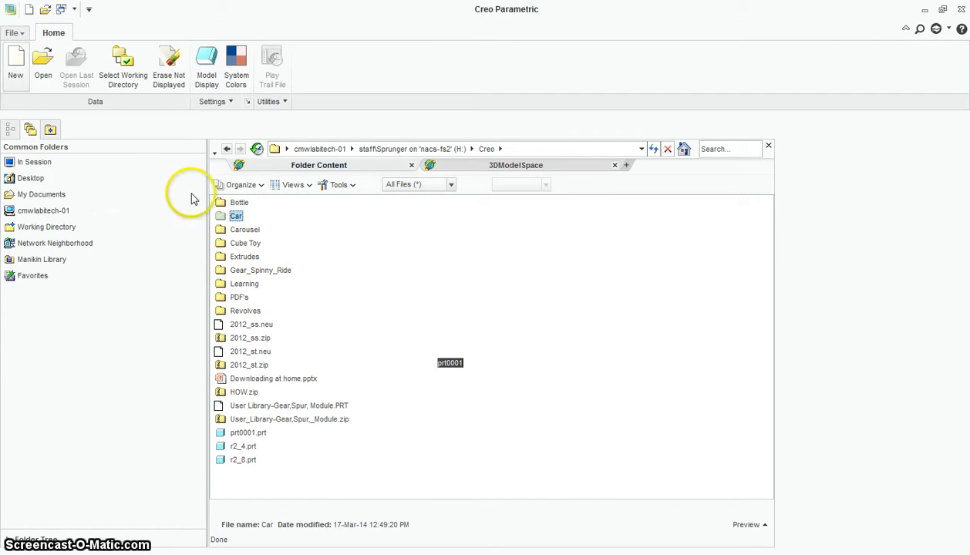
Create a new assembly model named CAR.
left_click(16, 65)
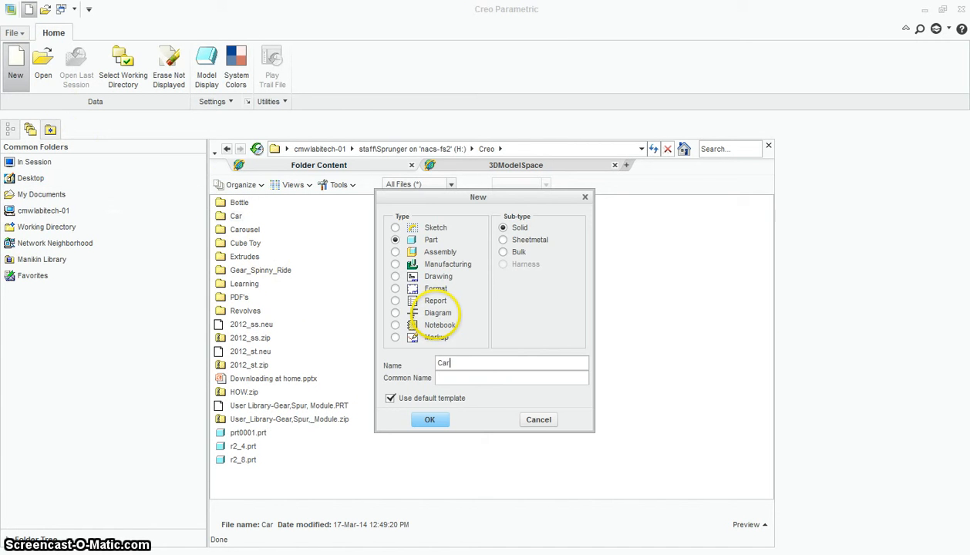
left_click(395, 264)
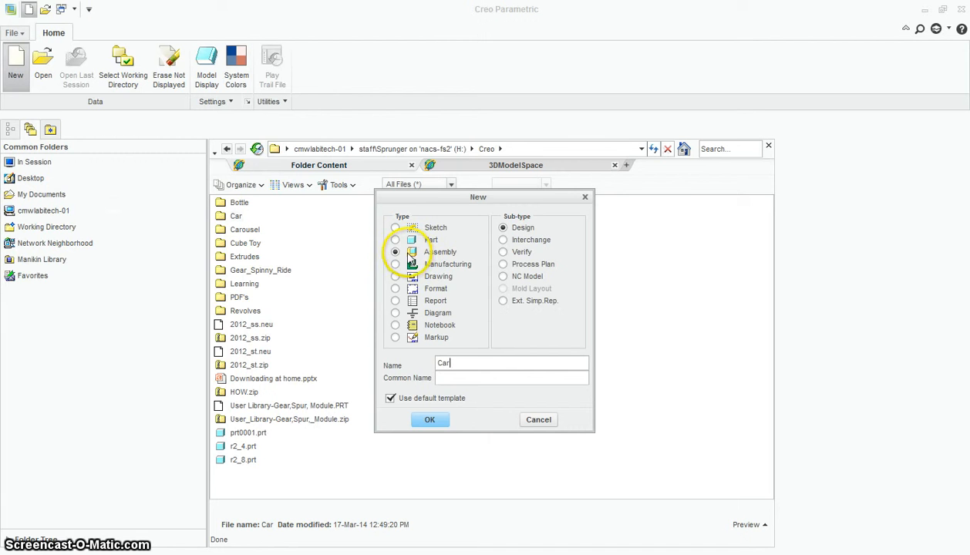
mouse_move(429, 420)
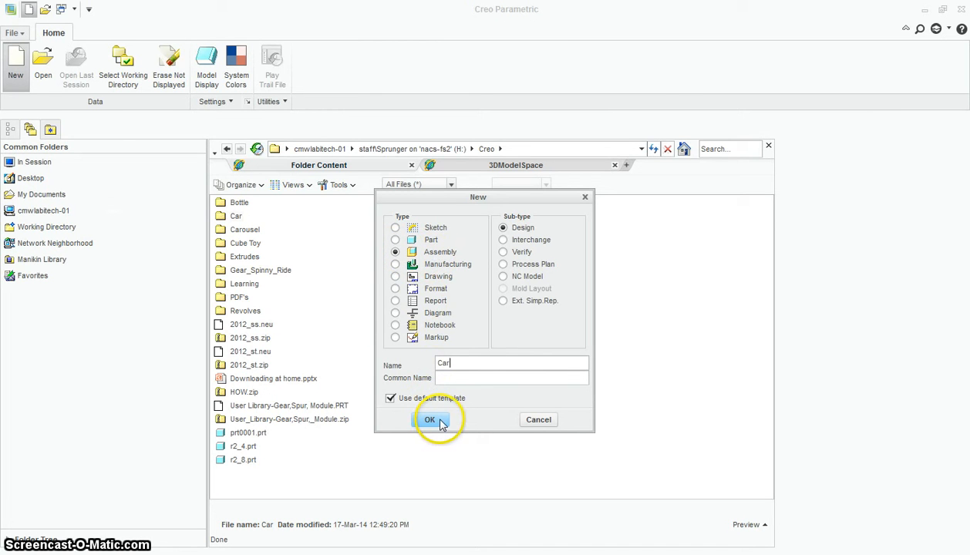
left_click(429, 420)
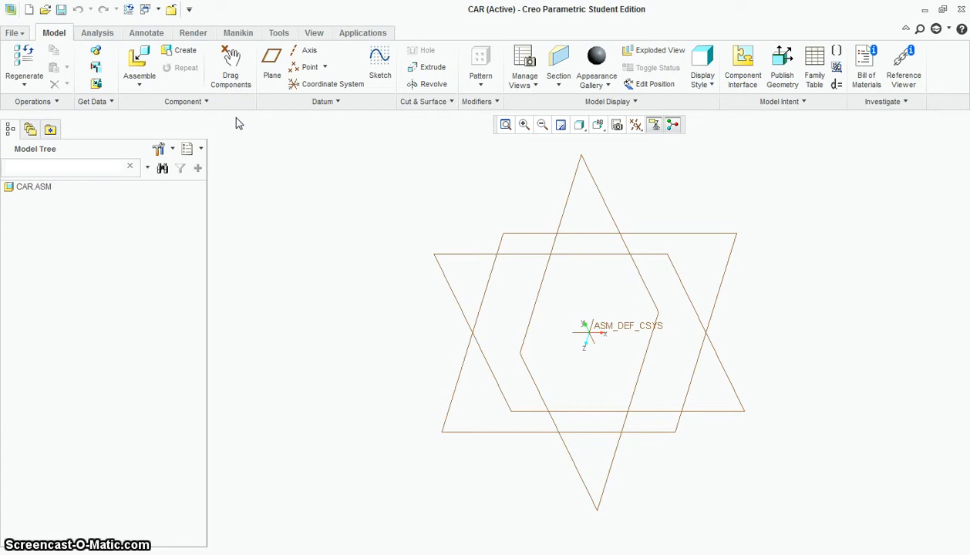
Assemble car.prt as the first component of the CAR assembly.
left_click(138, 65)
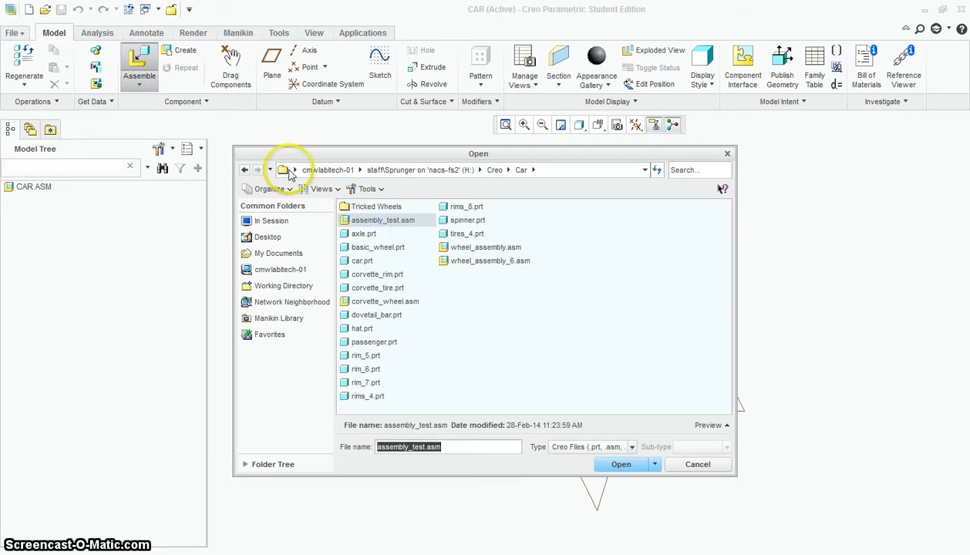
left_click(363, 261)
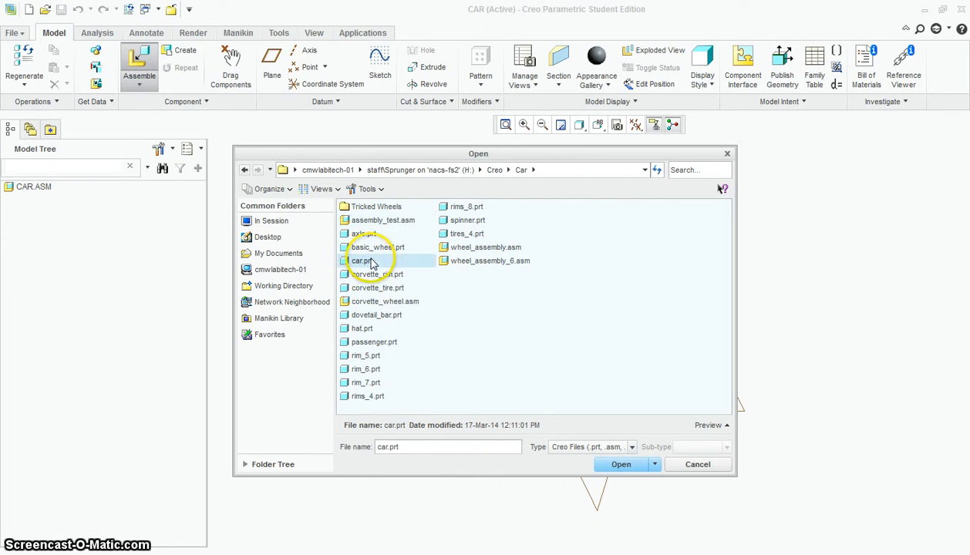
left_click(620, 462)
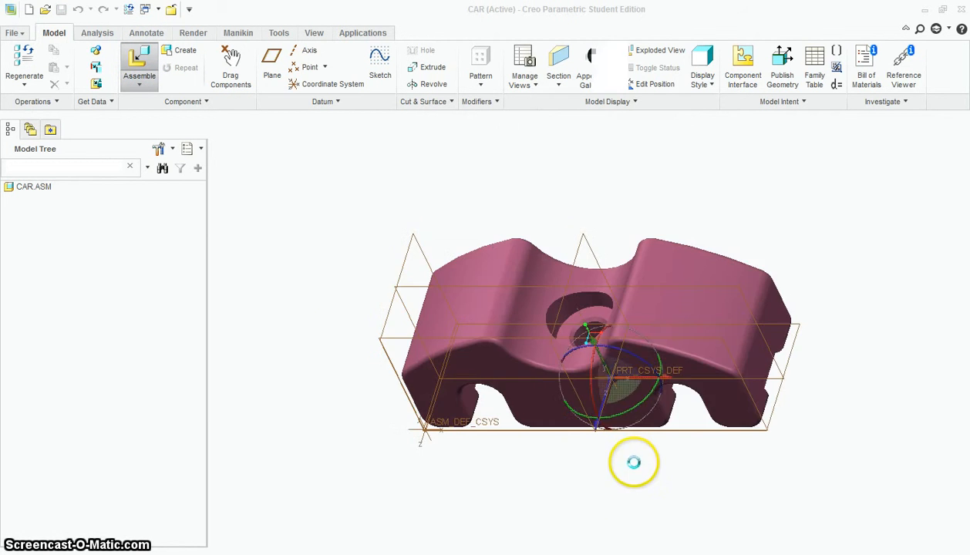
Fix the car body with the Default placement constraint and accept it.
left_click(139, 65)
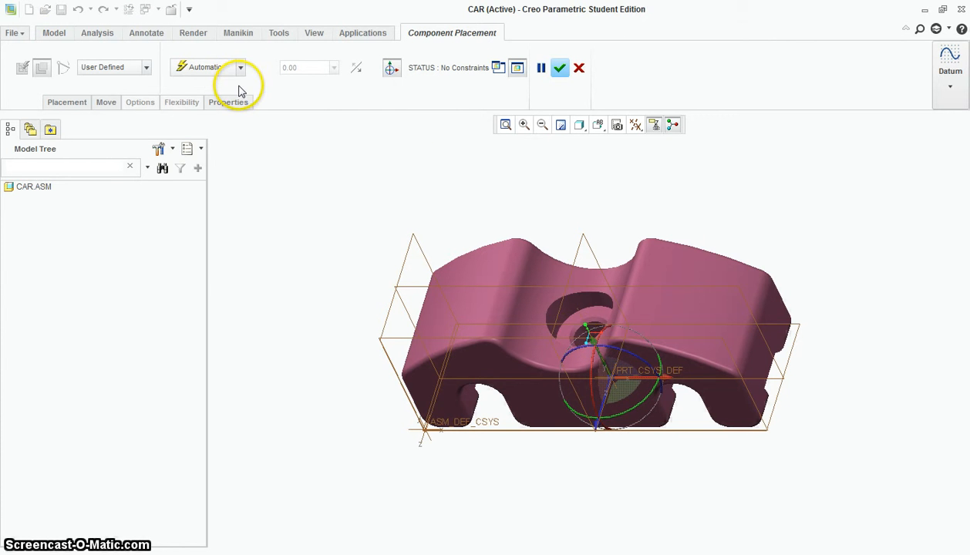
left_click(240, 68)
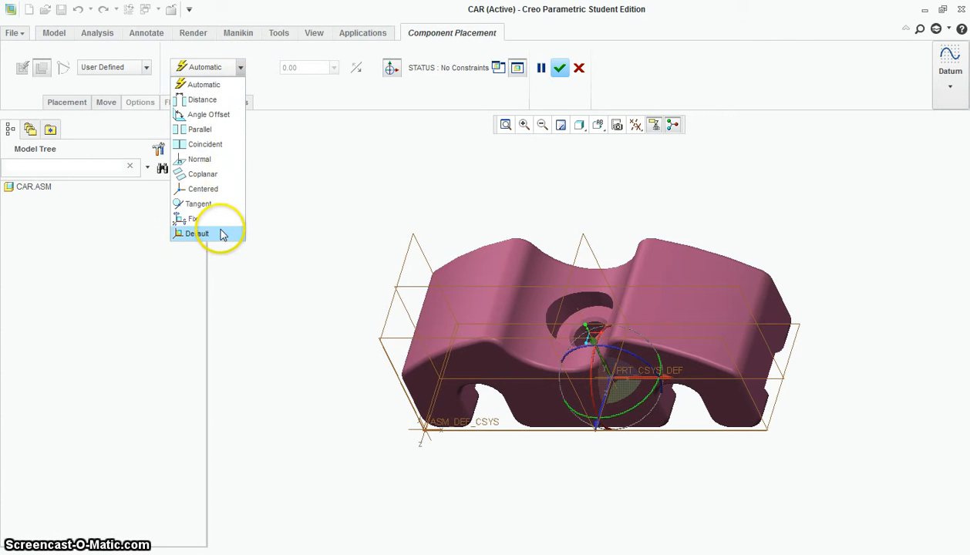
left_click(197, 235)
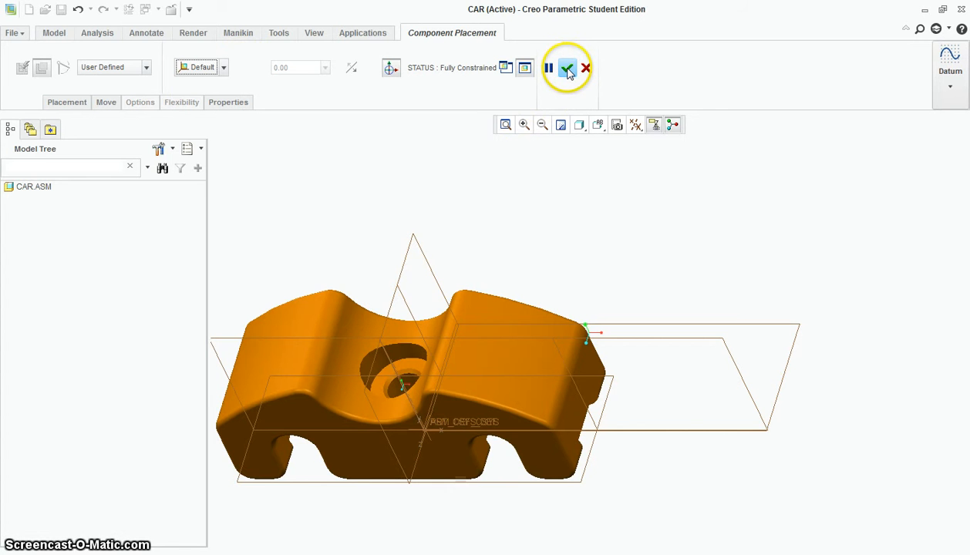
mouse_move(568, 68)
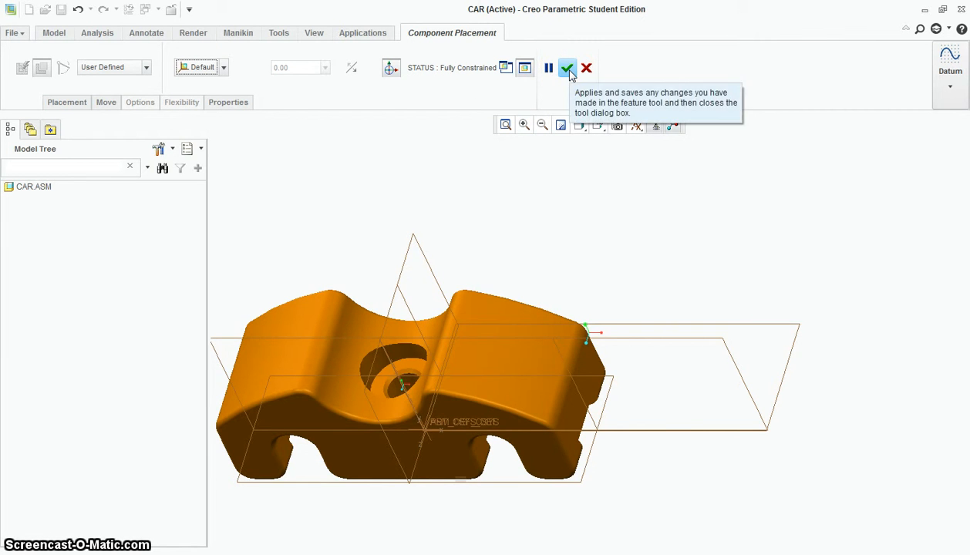
left_click(568, 68)
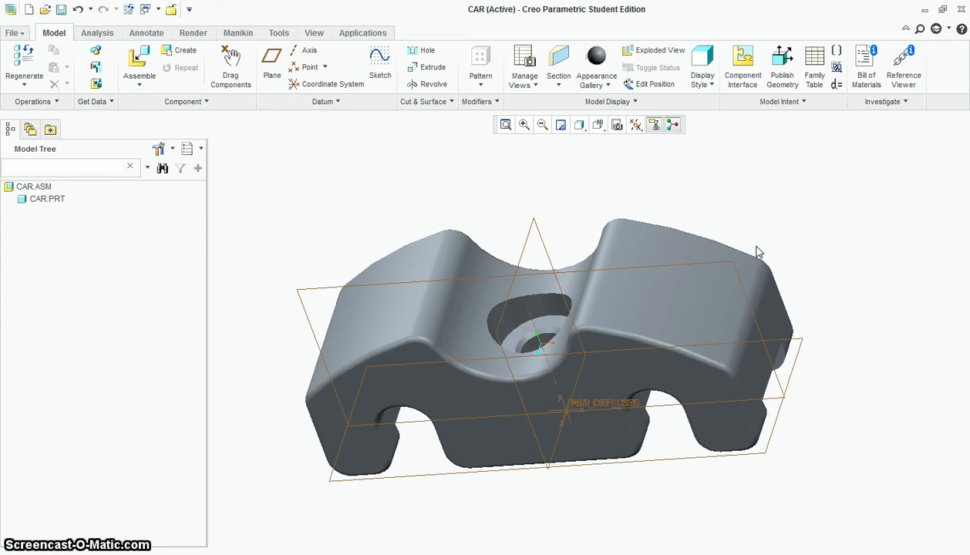
mouse_move(729, 233)
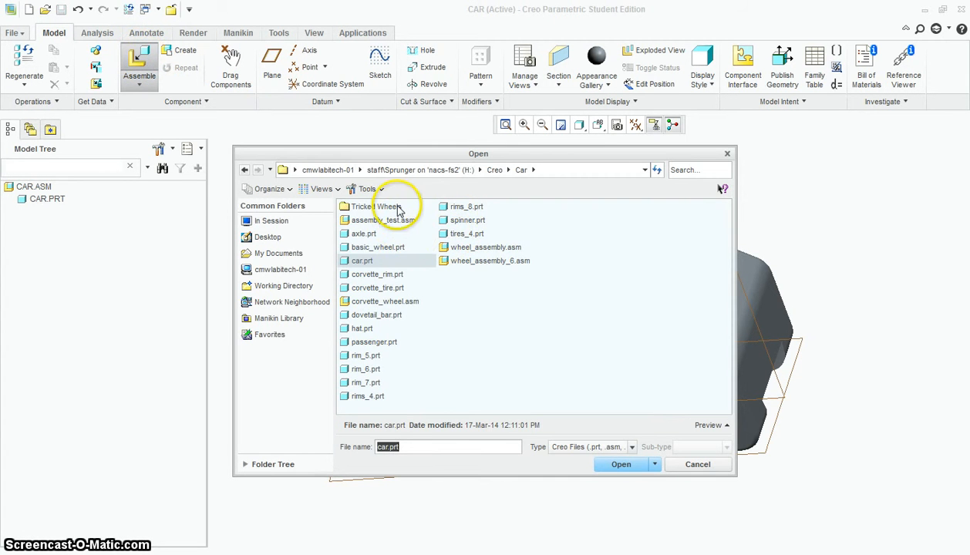
Load tricked_wheels.asm from the Tricked Wheels folder into the CAR assembly.
double_click(377, 207)
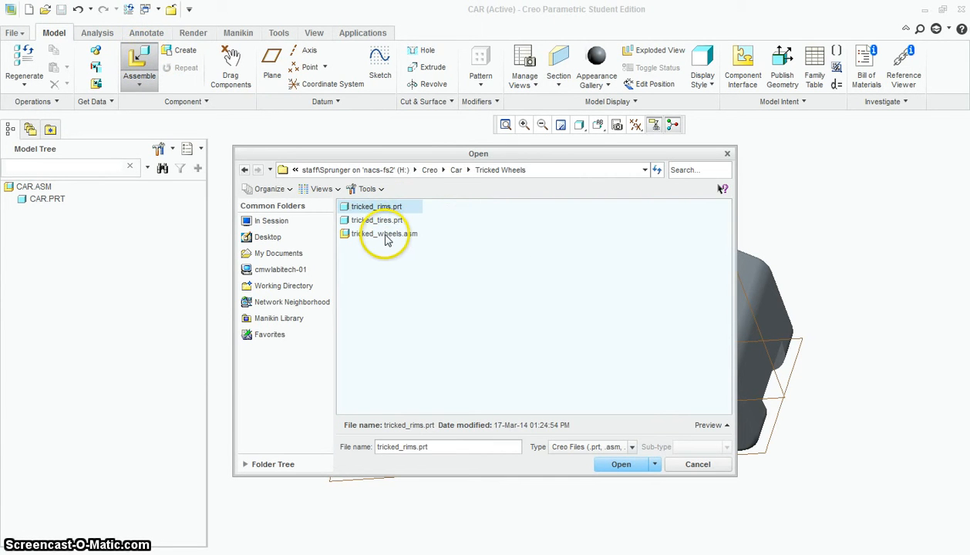
left_click(386, 233)
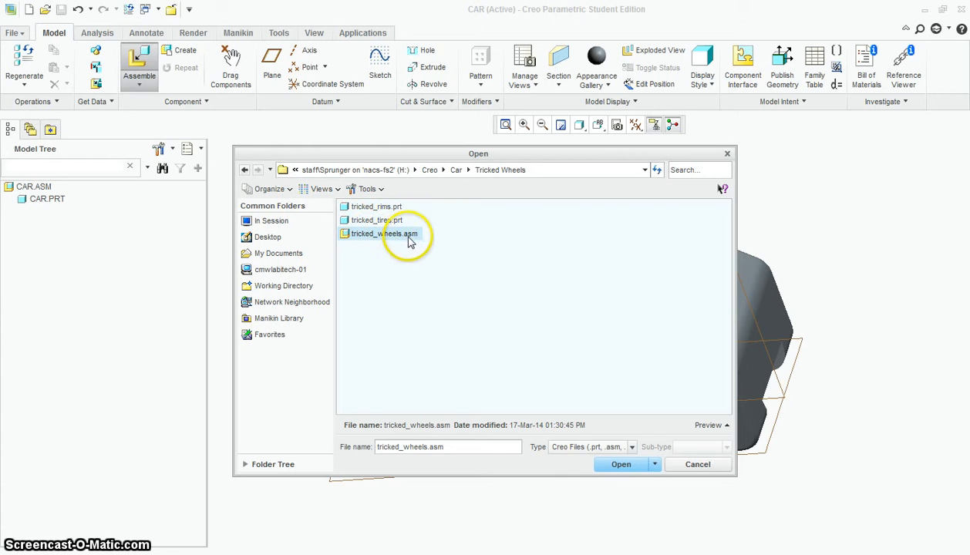
left_click(620, 464)
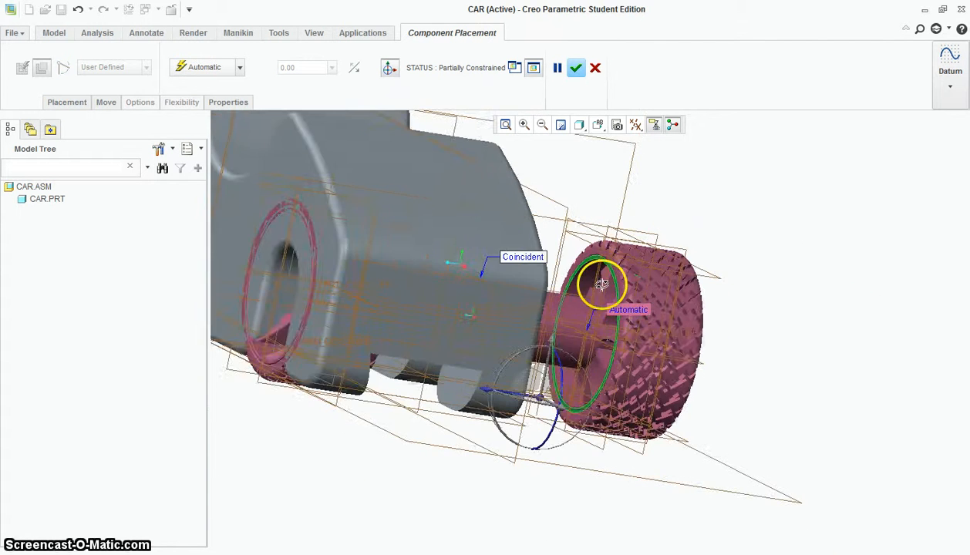
Hide all datum planes, axes and points while checking the wheel alignment from below.
left_click_drag(601, 285, 463, 219)
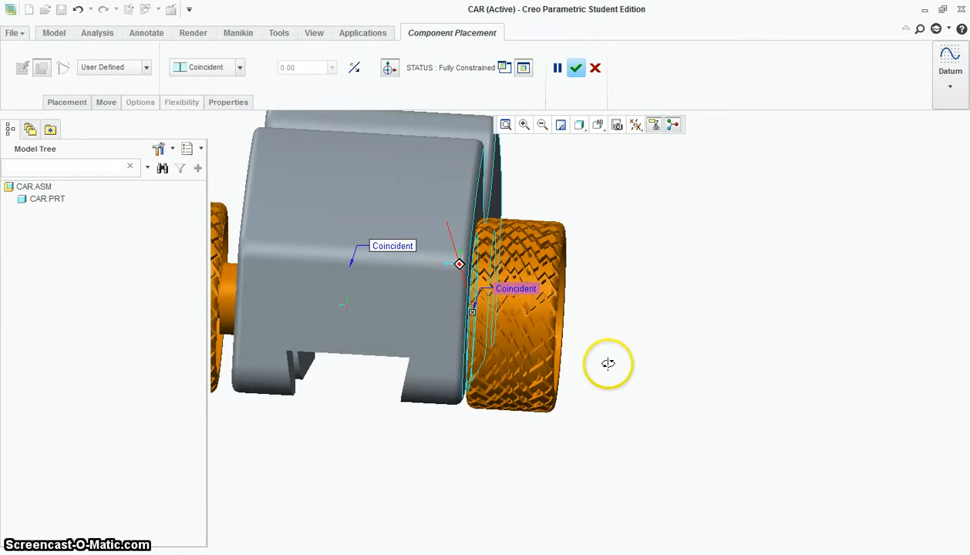
left_click_drag(609, 365, 571, 340)
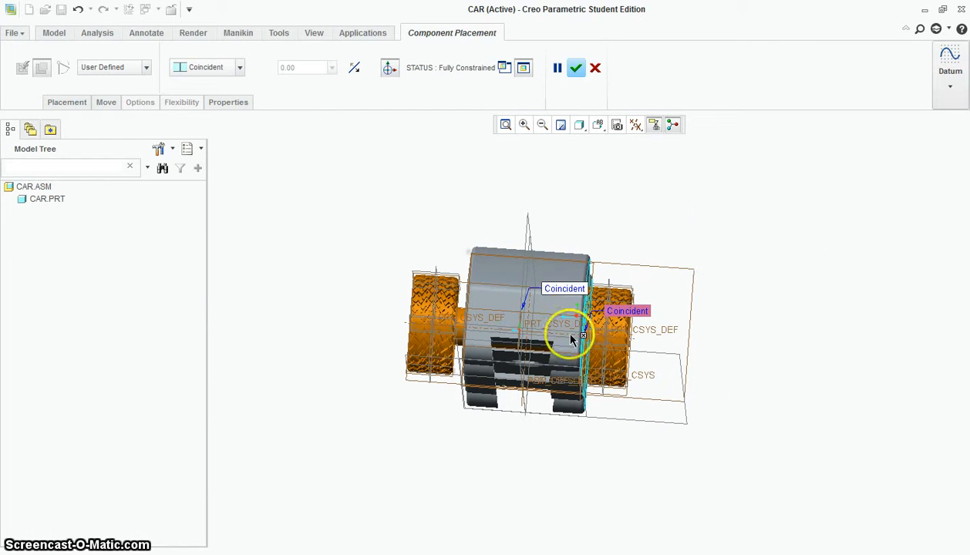
left_click(636, 123)
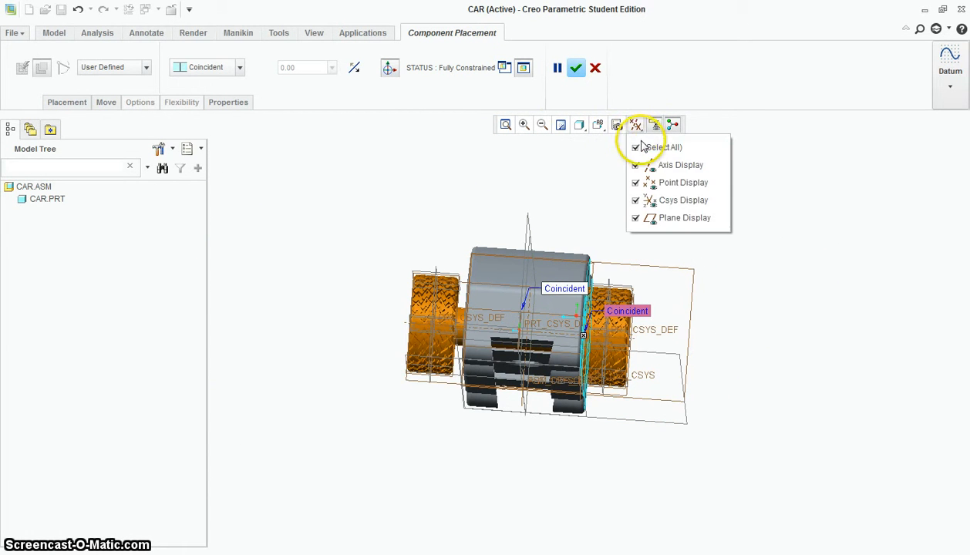
left_click(636, 148)
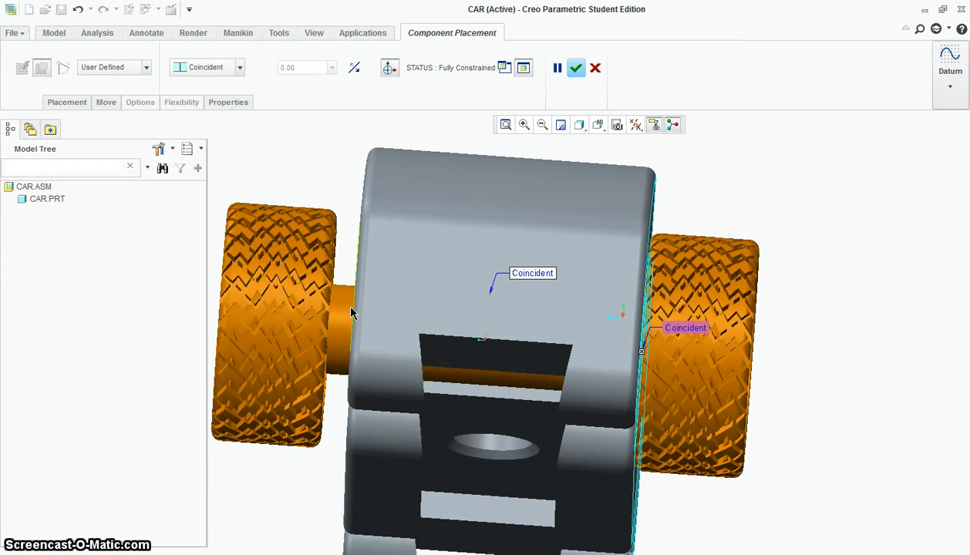
mouse_move(399, 228)
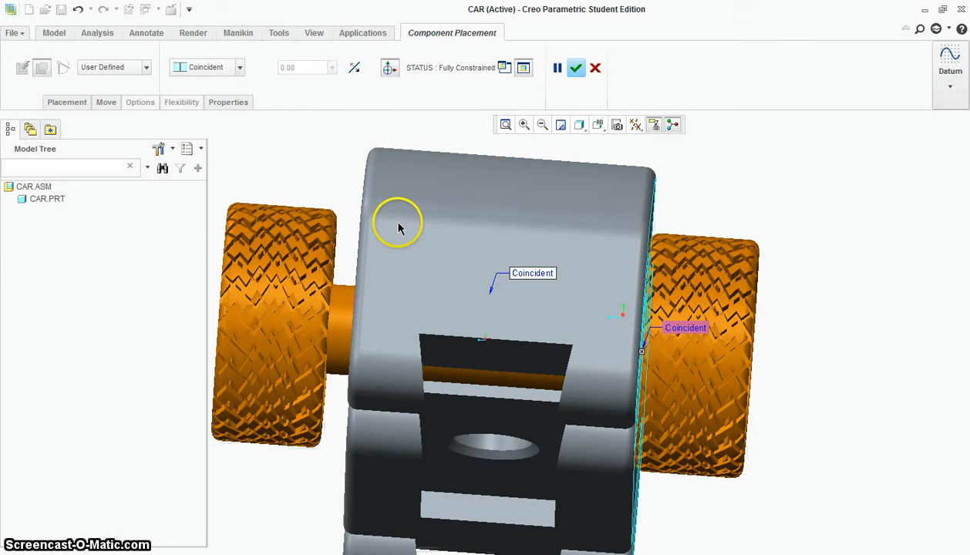
mouse_move(409, 229)
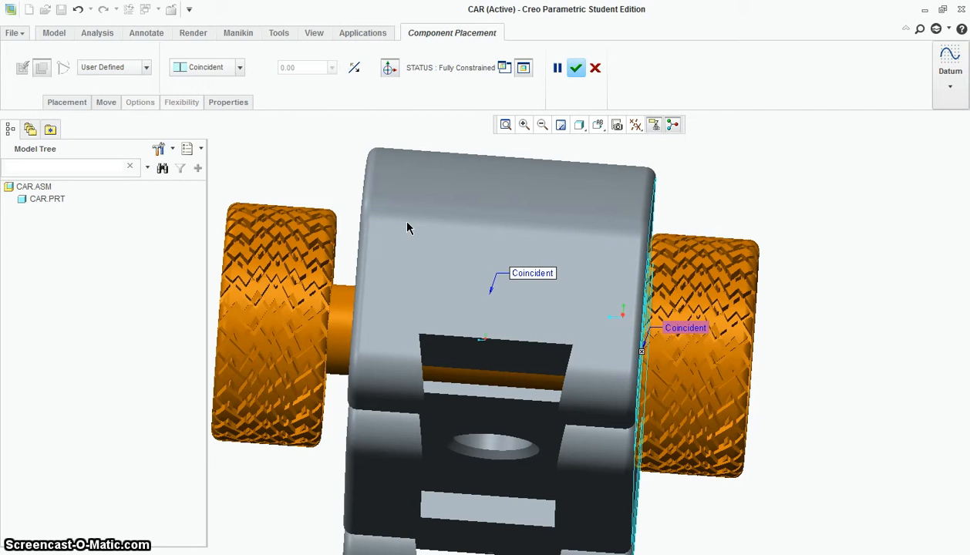
mouse_move(651, 259)
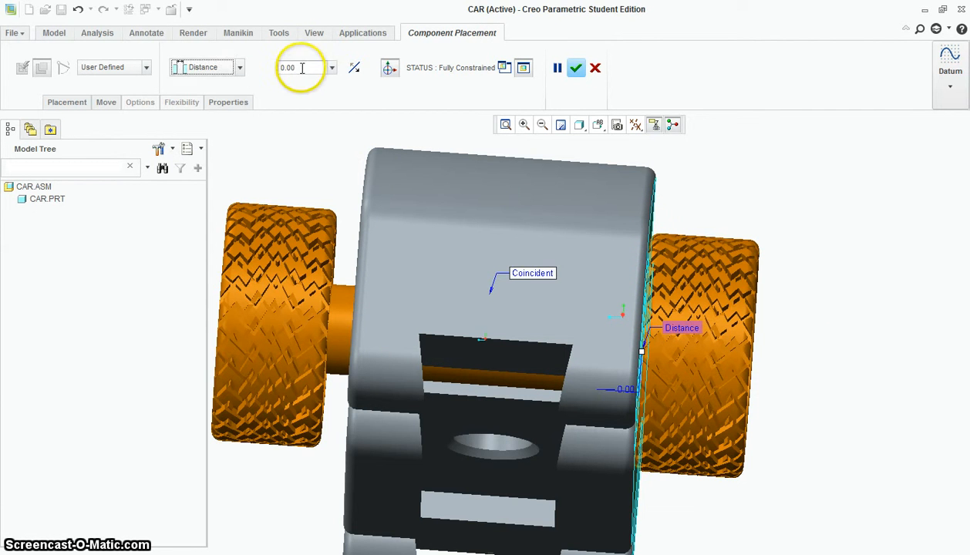
Set the wheels' distance constraint to 2.50 from the side face and place them.
type("2.50")
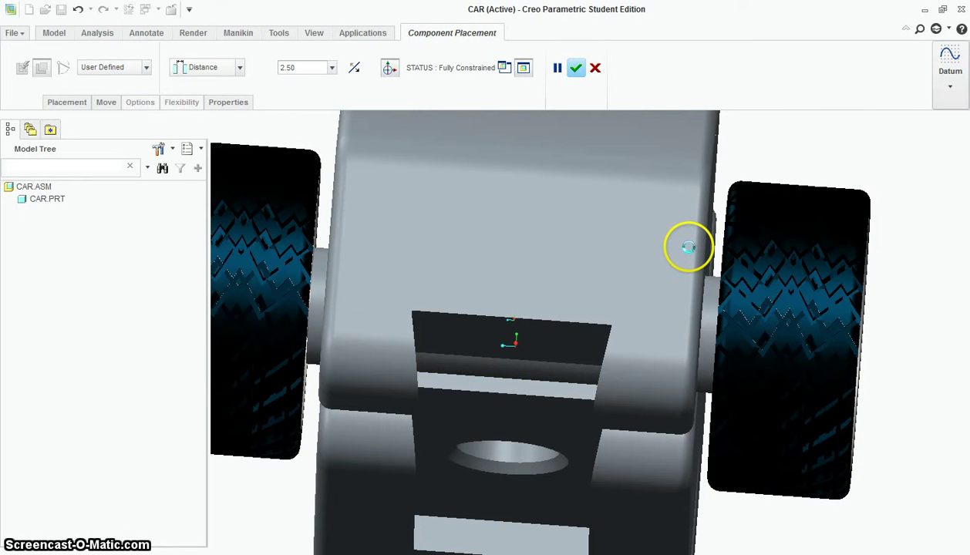
left_click(576, 68)
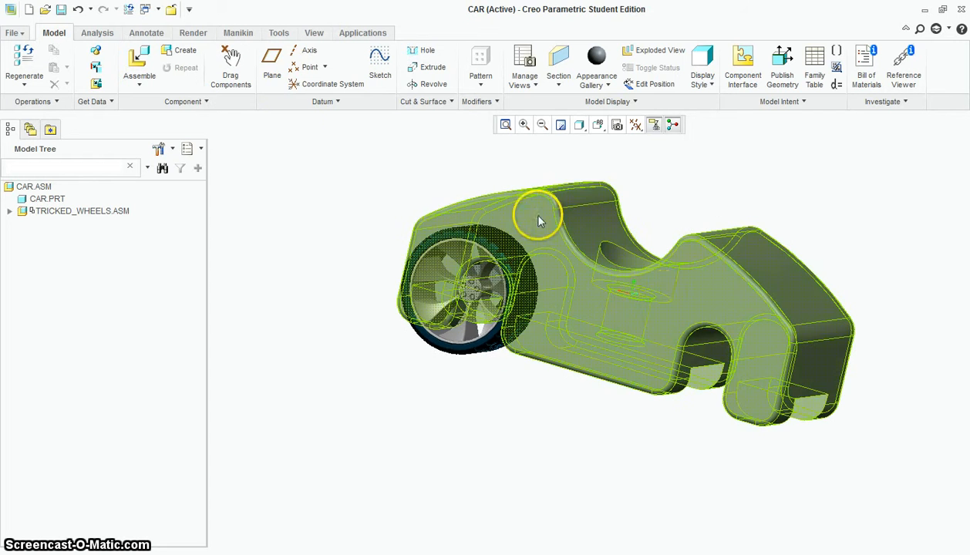
Place a second tricked_wheels.asm on the other side with a Distance constraint of 2.50.
left_click(139, 65)
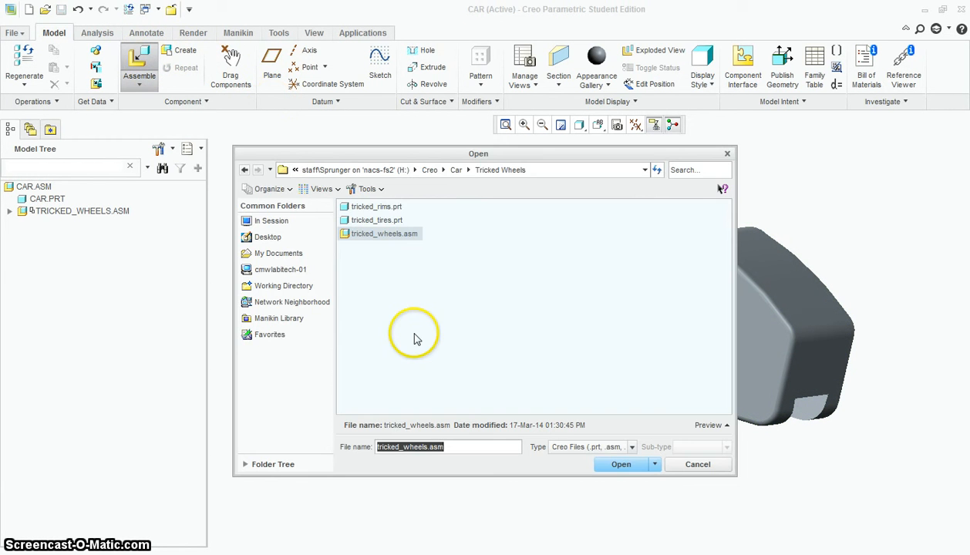
left_click(620, 465)
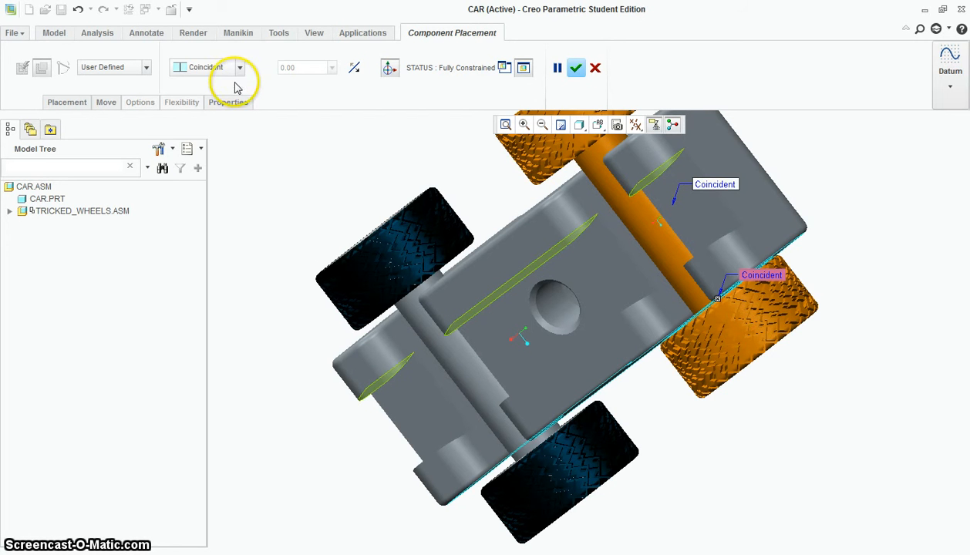
left_click(239, 68)
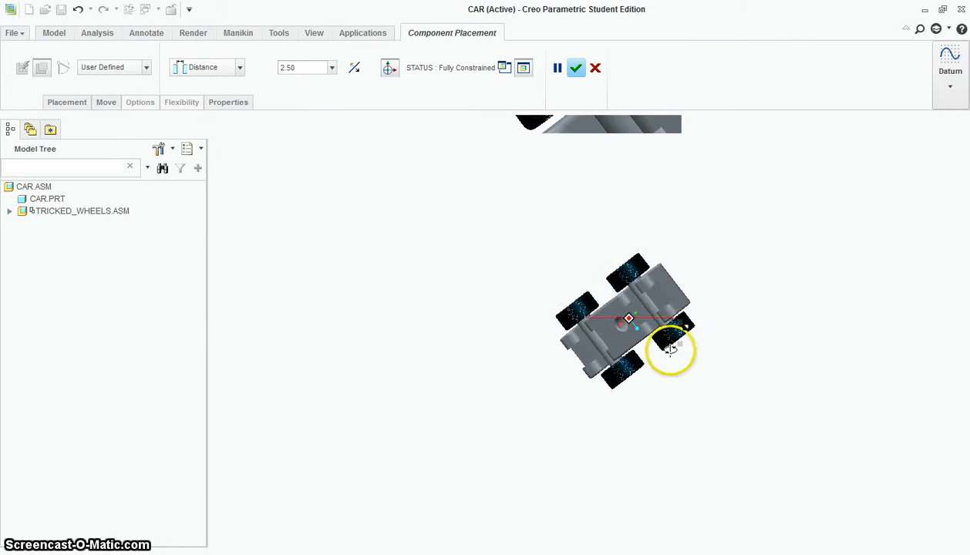
left_click(577, 67)
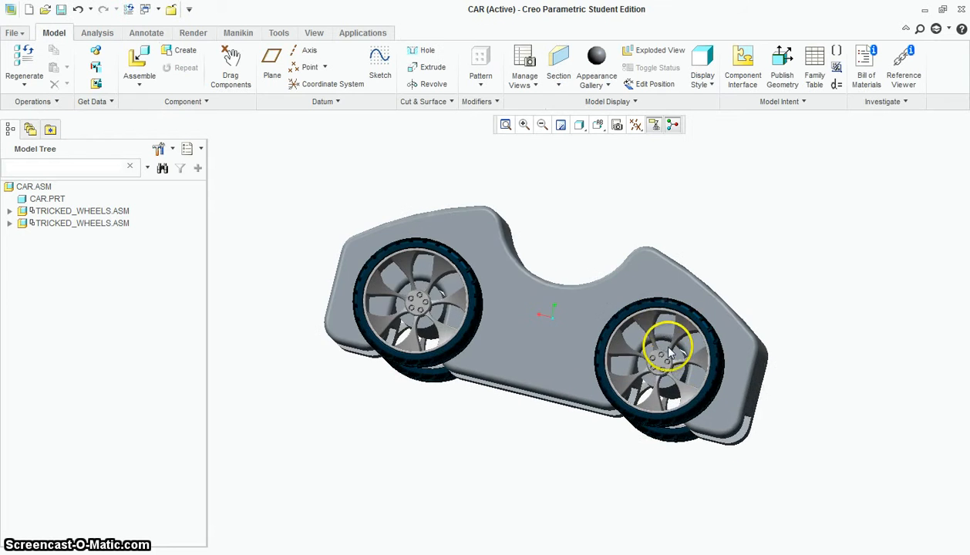
Orbit the car to check both wheel sets, then start assembling another component.
left_click_drag(669, 347, 710, 419)
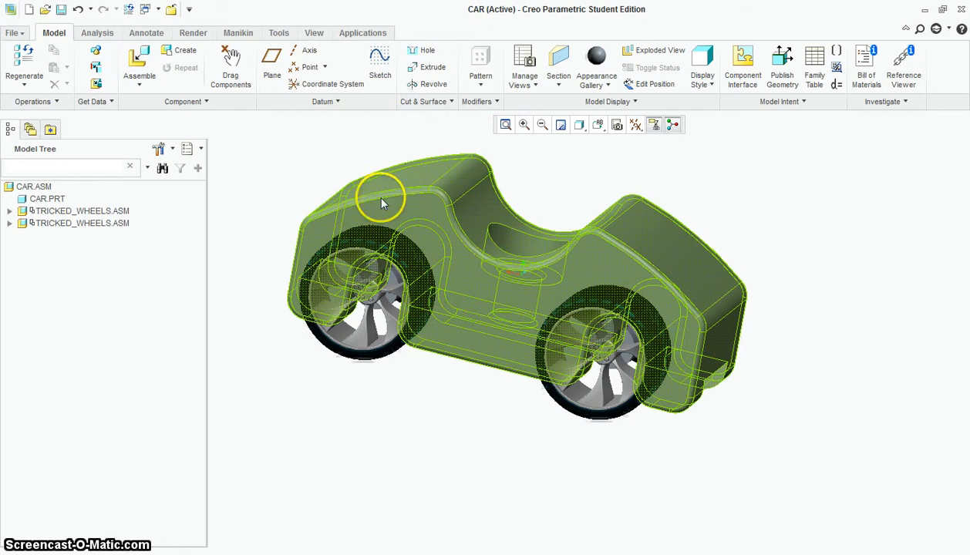
mouse_move(817, 315)
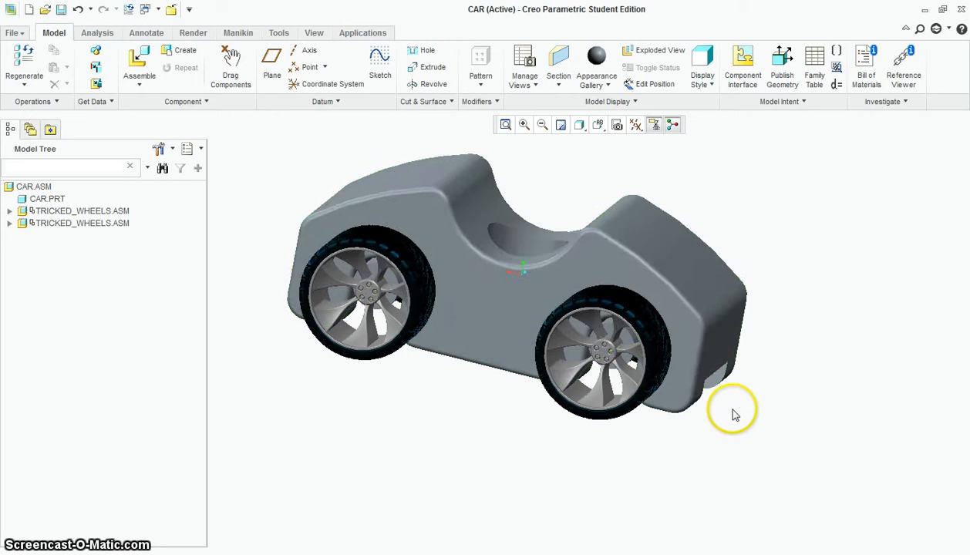
left_click_drag(733, 413, 413, 246)
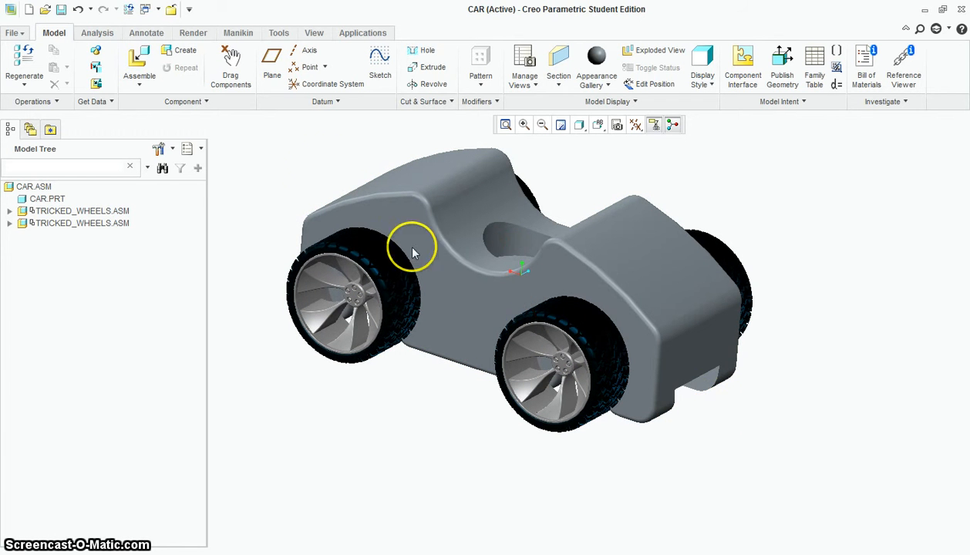
left_click(139, 62)
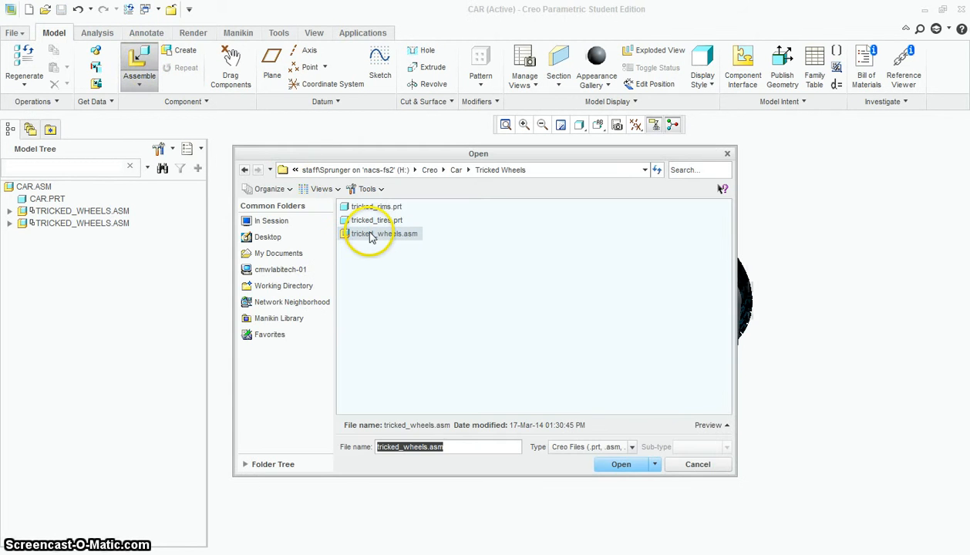
Load dovetail_bar.prt from the main Car folder into the assembly.
left_click(521, 170)
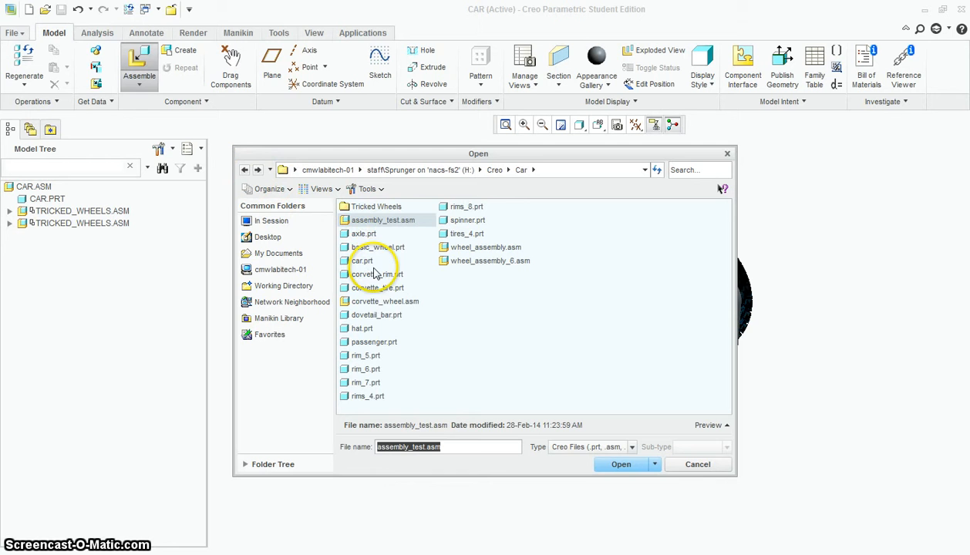
left_click(376, 315)
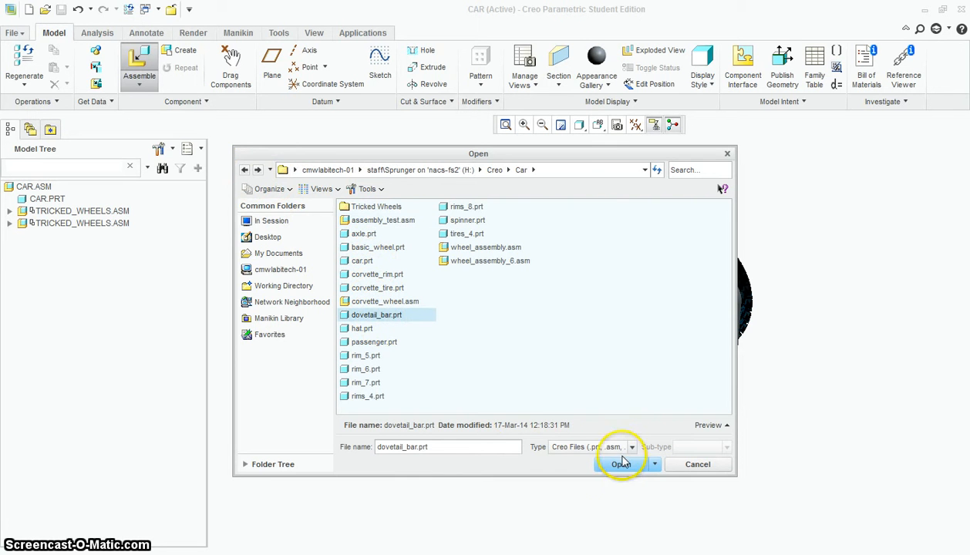
left_click(620, 462)
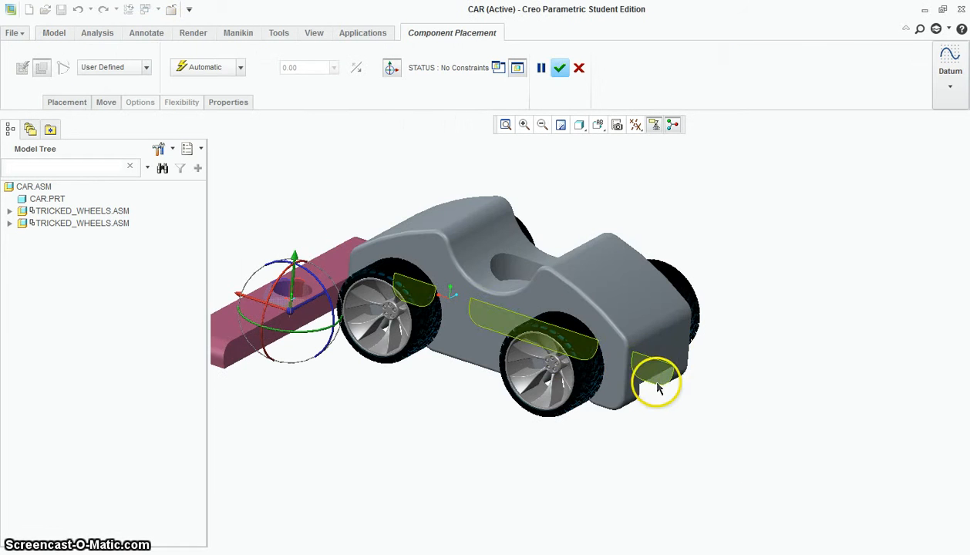
Mate the dovetail bar coincident to the slot face under the car body.
left_click_drag(661, 389, 532, 426)
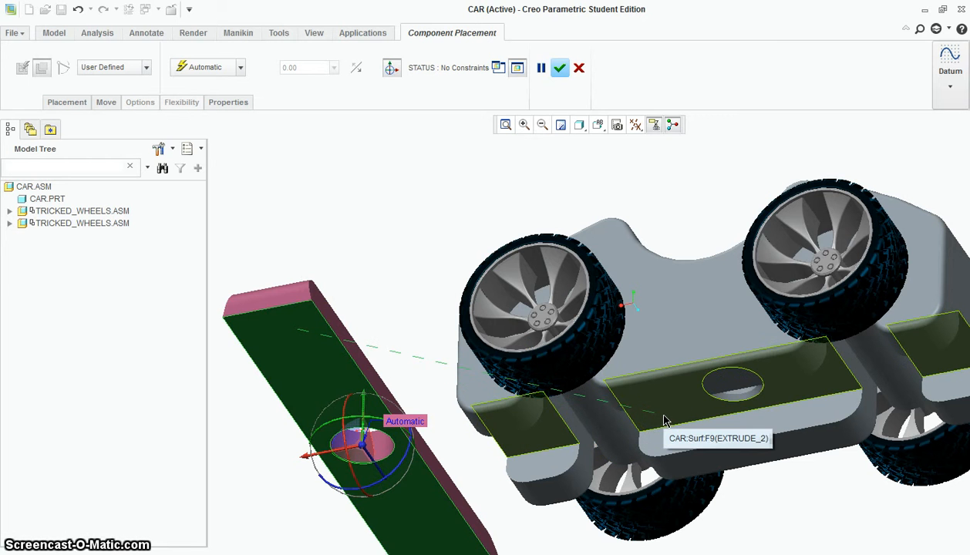
left_click(663, 420)
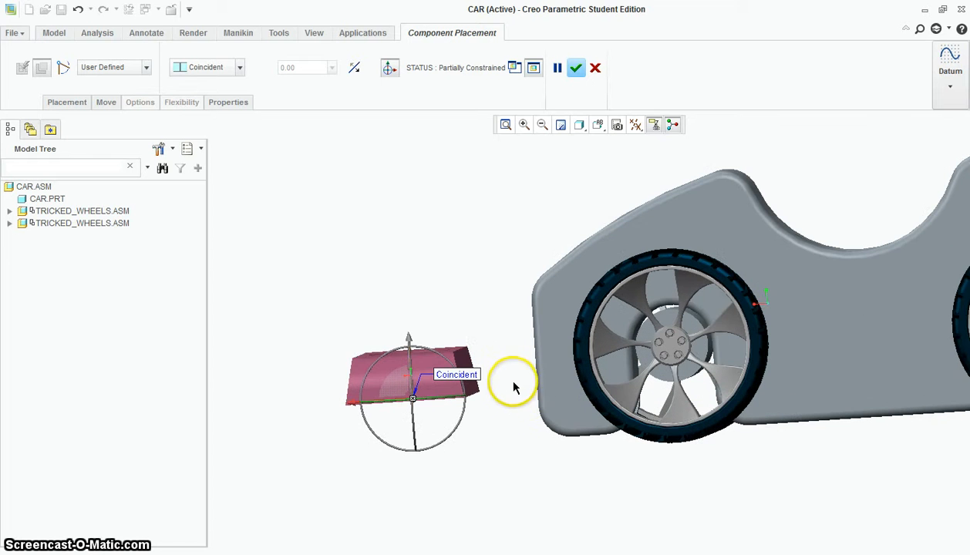
mouse_move(241, 64)
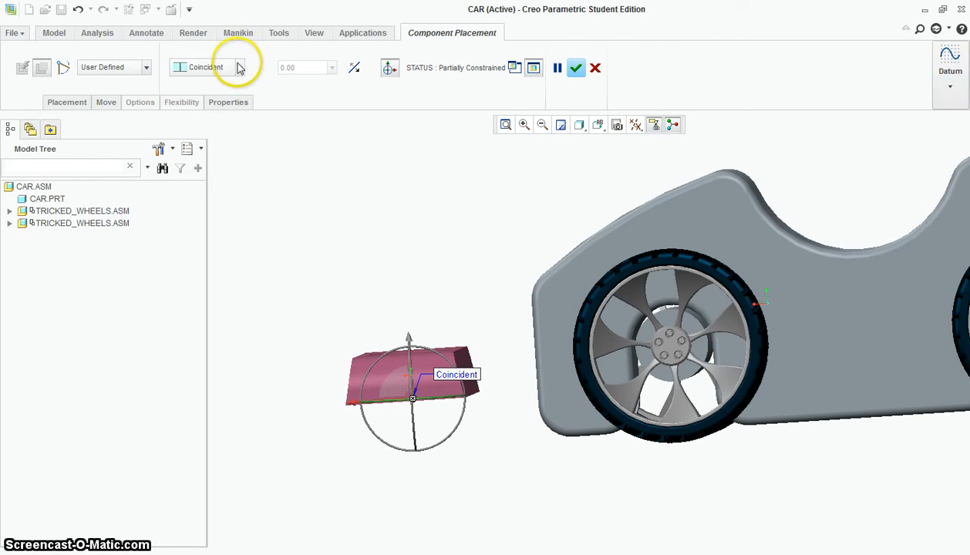
mouse_move(226, 78)
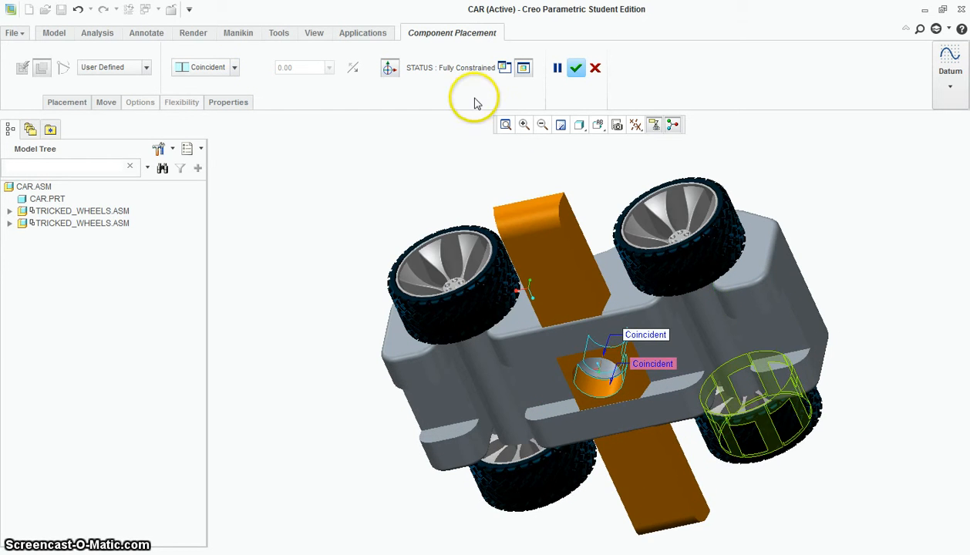
mouse_move(557, 159)
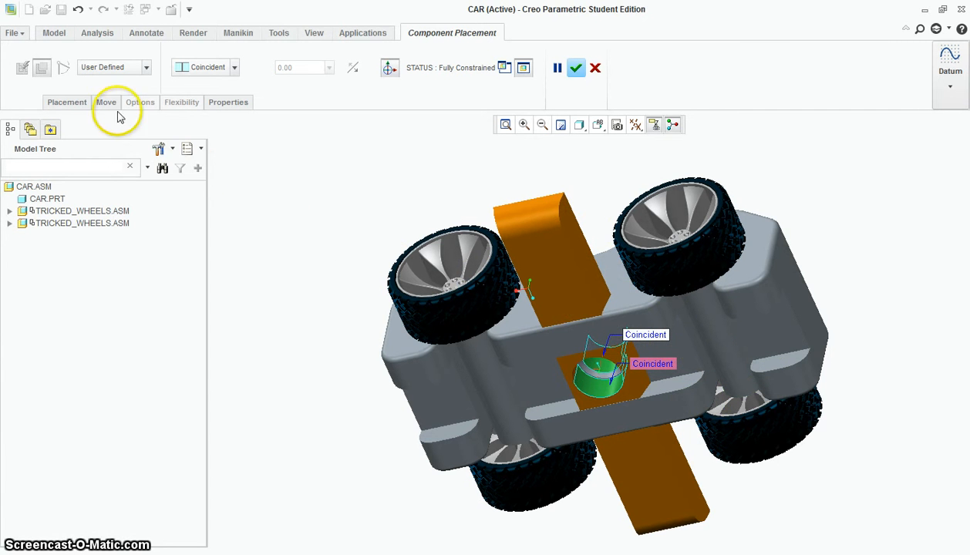
Add an Angle Offset constraint on the bar's end face and finish placing the dovetail bar.
left_click(67, 102)
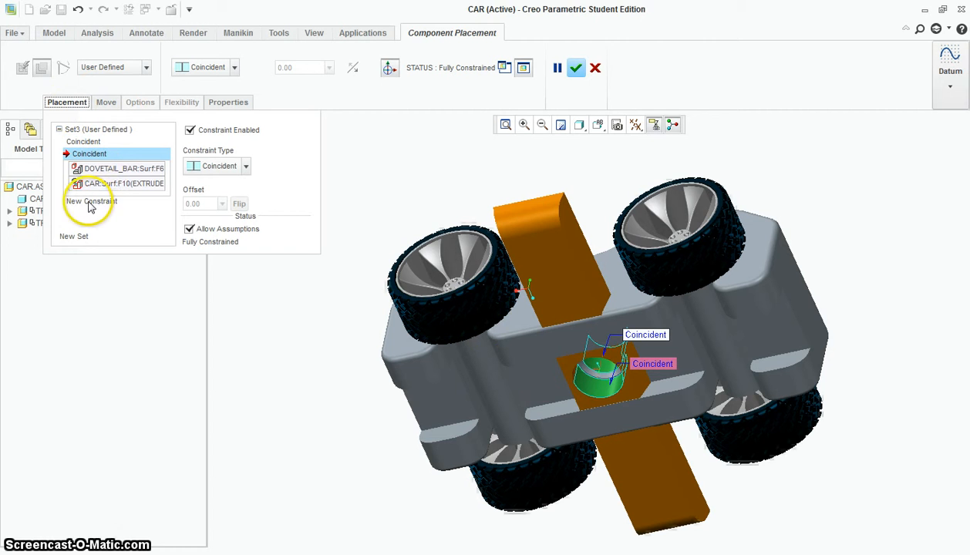
left_click(89, 201)
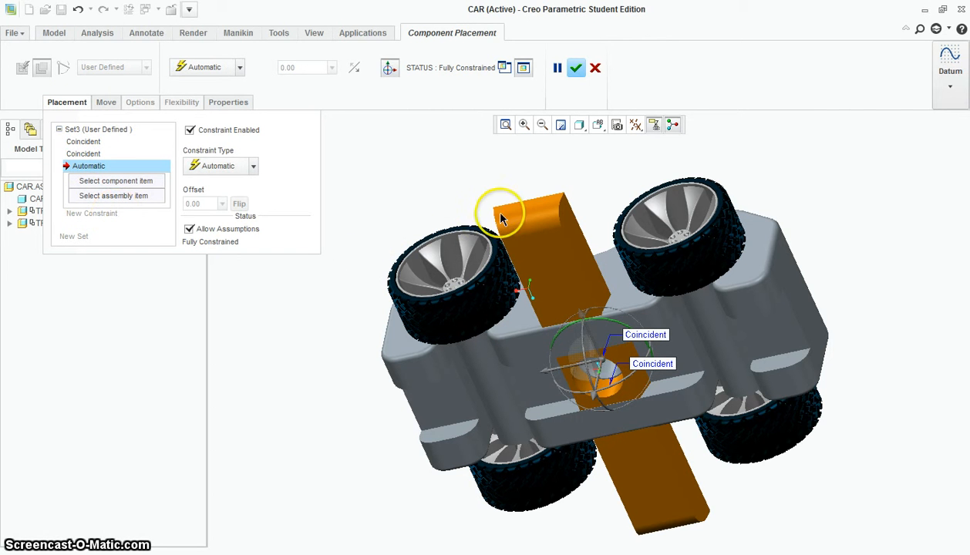
left_click(540, 208)
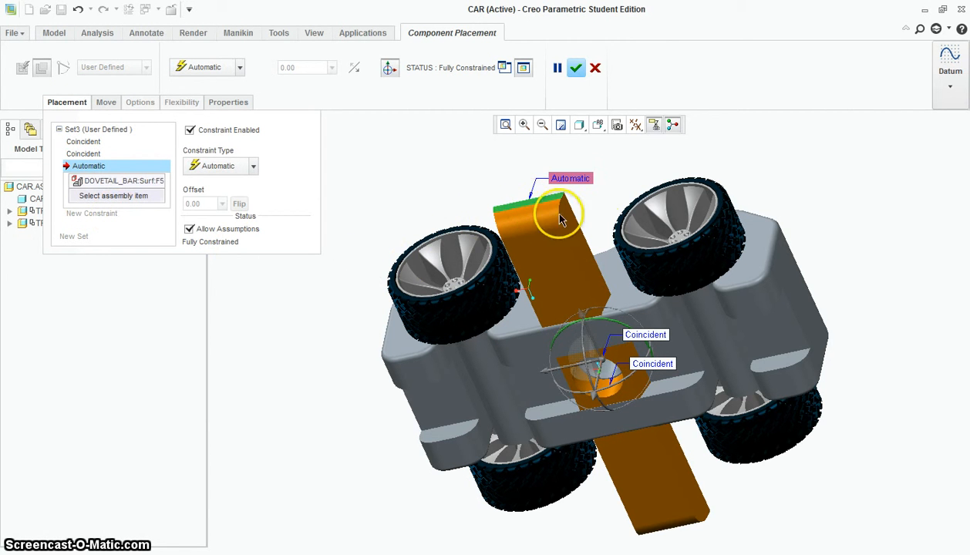
mouse_move(805, 307)
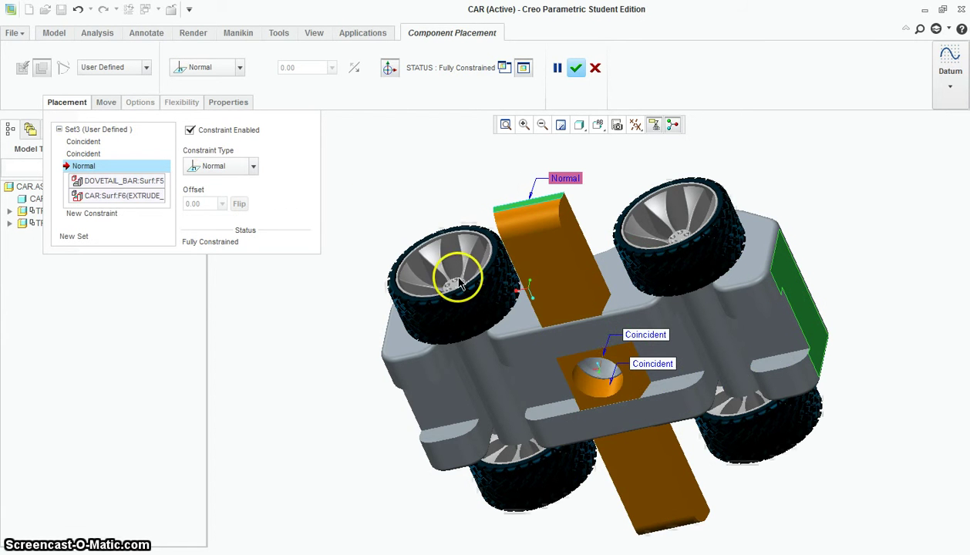
left_click(239, 68)
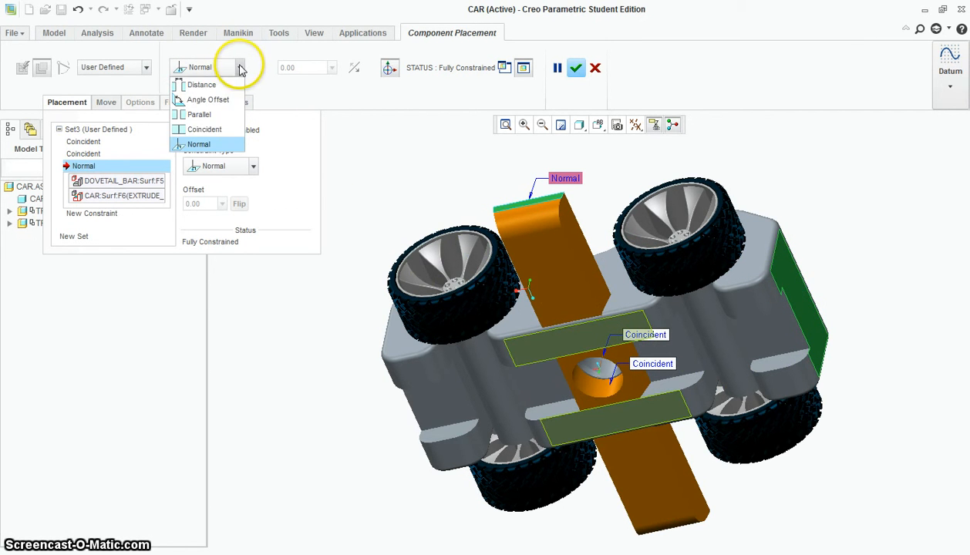
mouse_move(208, 99)
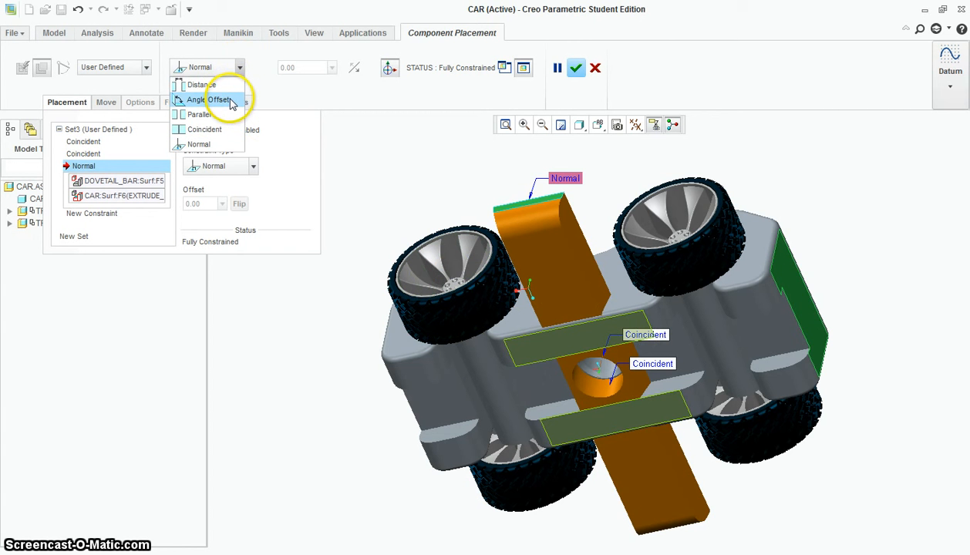
left_click(208, 99)
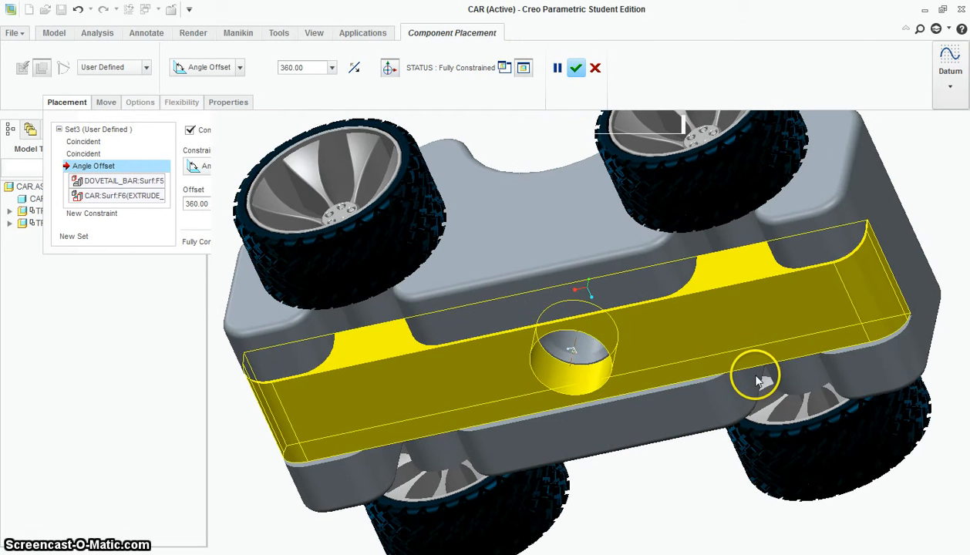
left_click(576, 67)
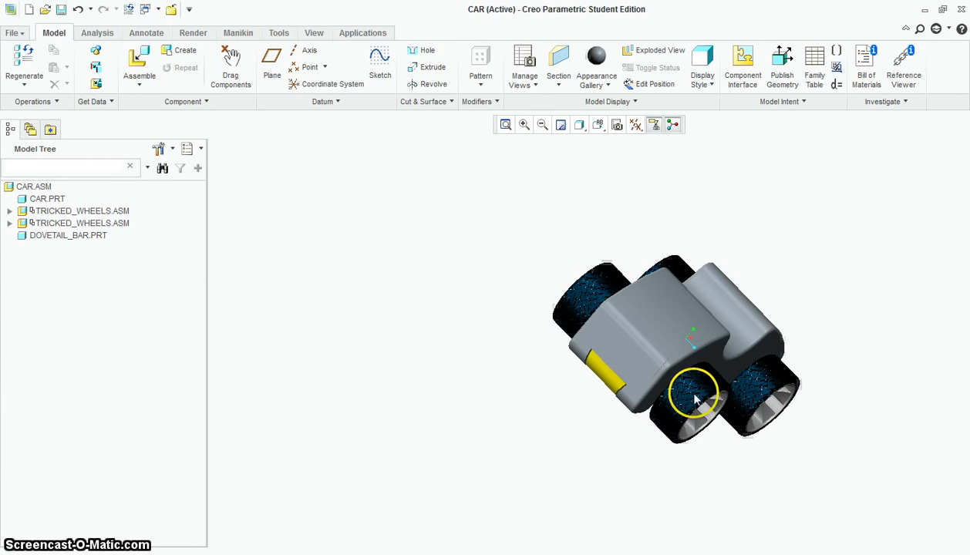
Orbit to inspect the bar underneath, return upright, and start assembling another component.
left_click_drag(694, 393, 635, 352)
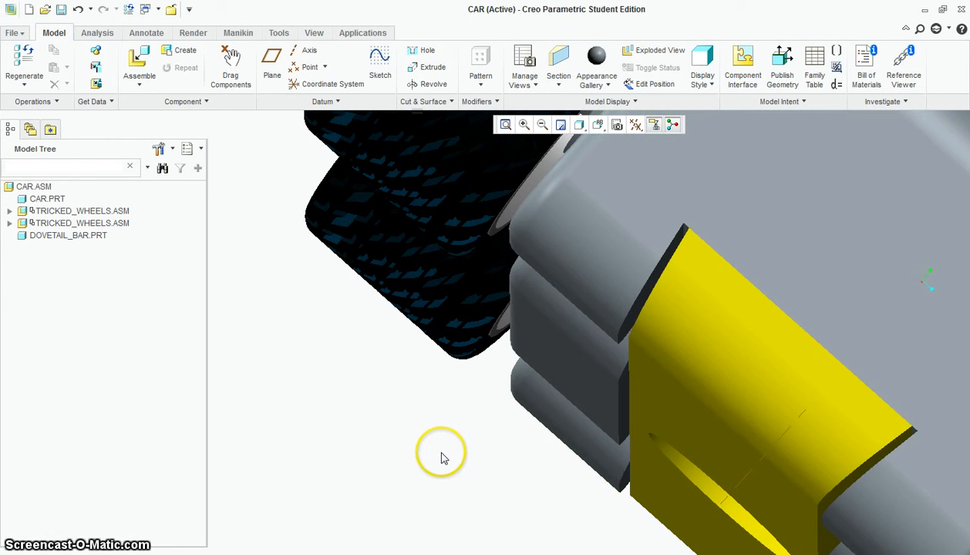
left_click_drag(441, 454, 497, 435)
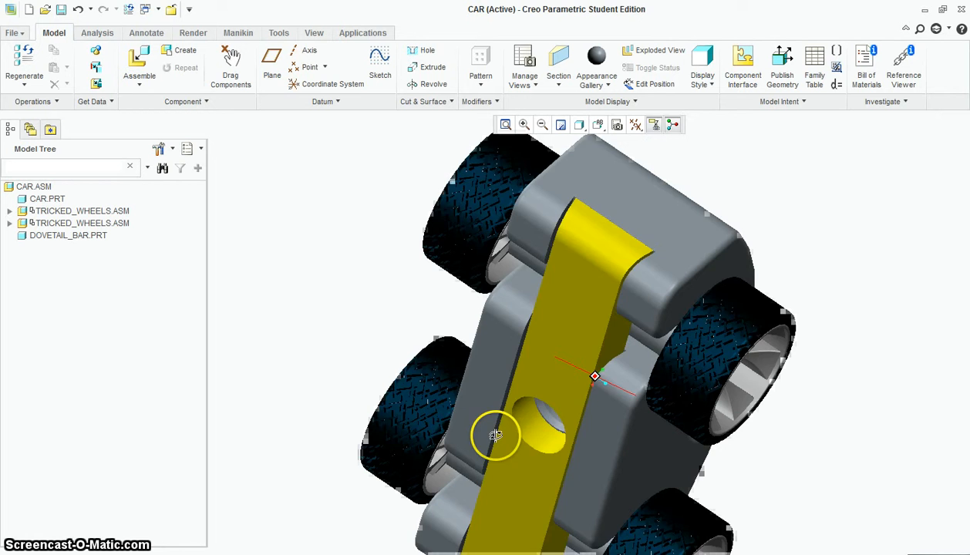
left_click_drag(495, 435, 630, 203)
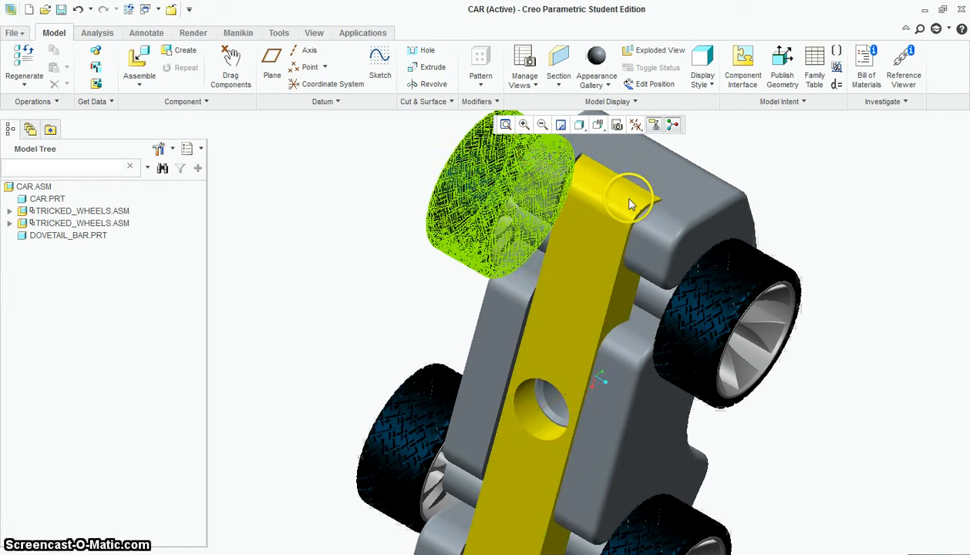
left_click_drag(629, 204, 827, 327)
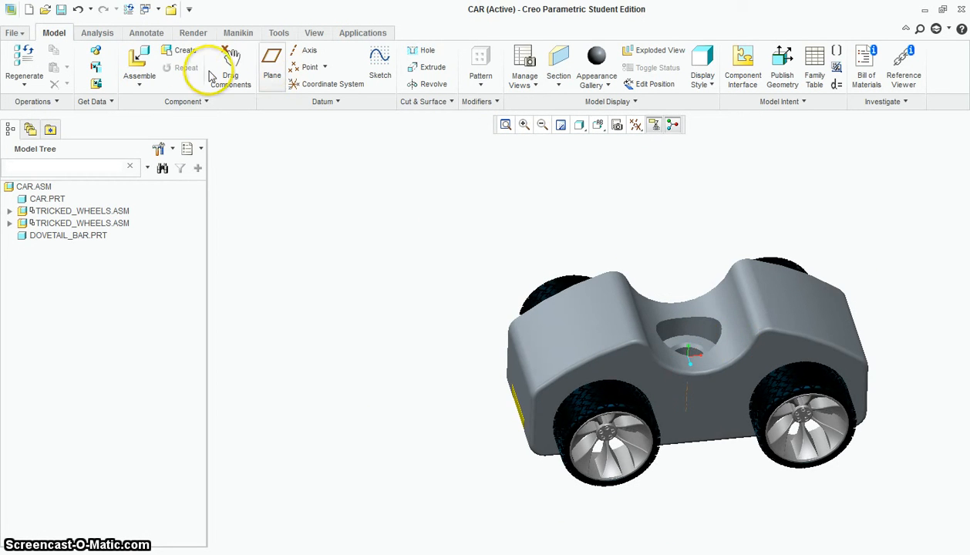
left_click(139, 64)
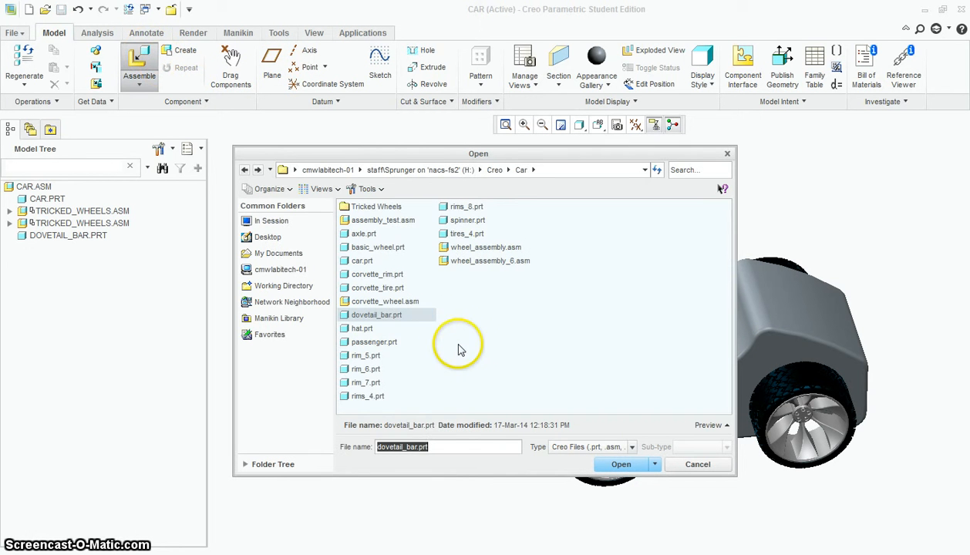
mouse_move(364, 349)
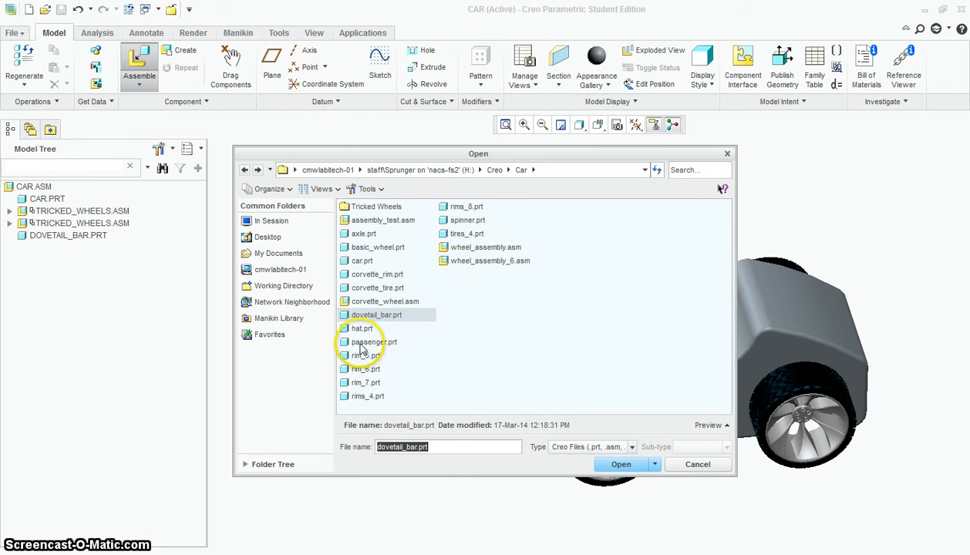
Load passenger.prt and make its peg surface coincident with the car's seat hole.
left_click(621, 465)
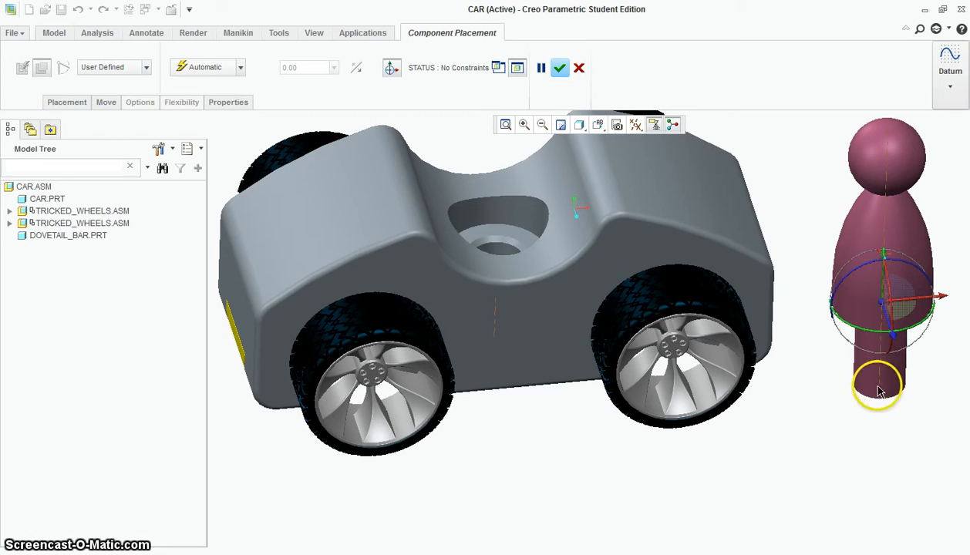
mouse_move(870, 384)
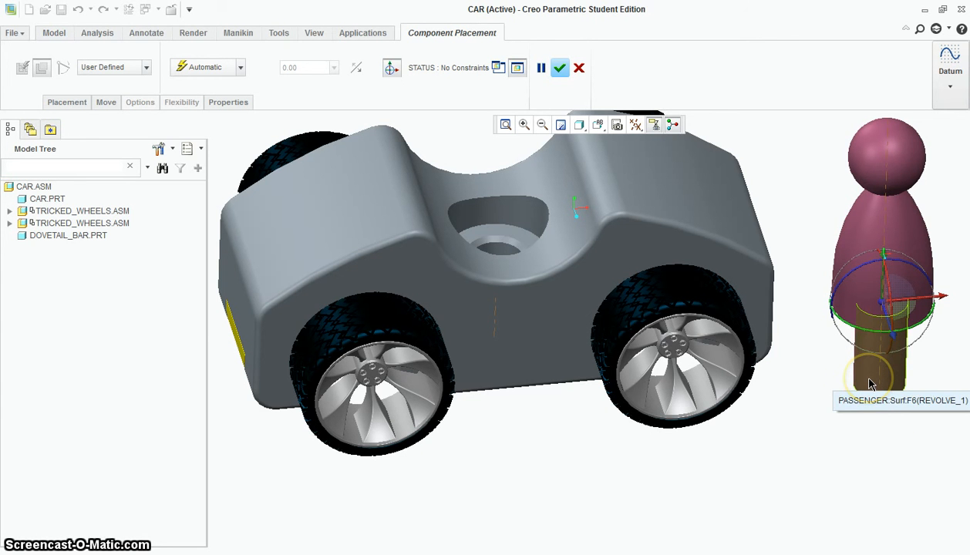
left_click(496, 255)
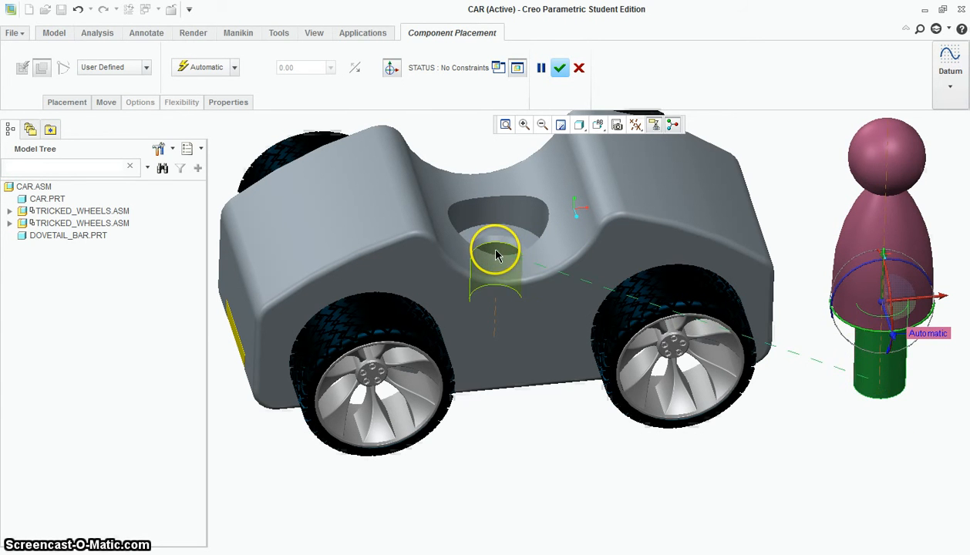
left_click(495, 250)
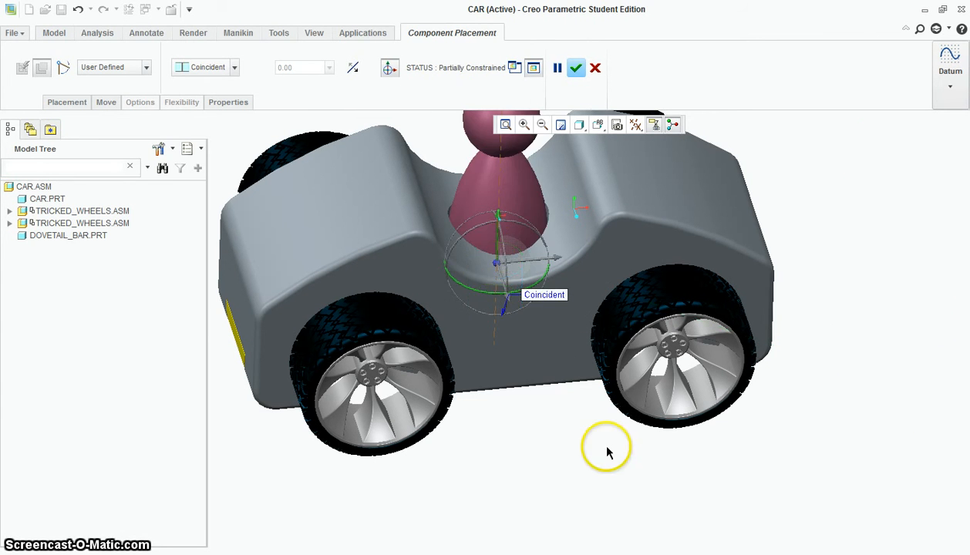
Make the peg's bottom face coincident with the bar's underside and accept the placement.
left_click_drag(605, 451, 509, 277)
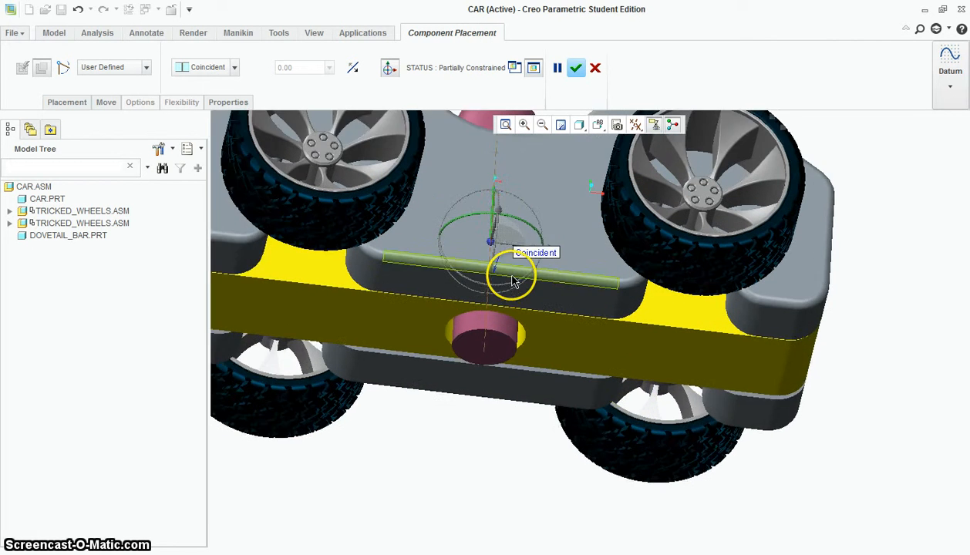
left_click_drag(512, 281, 501, 395)
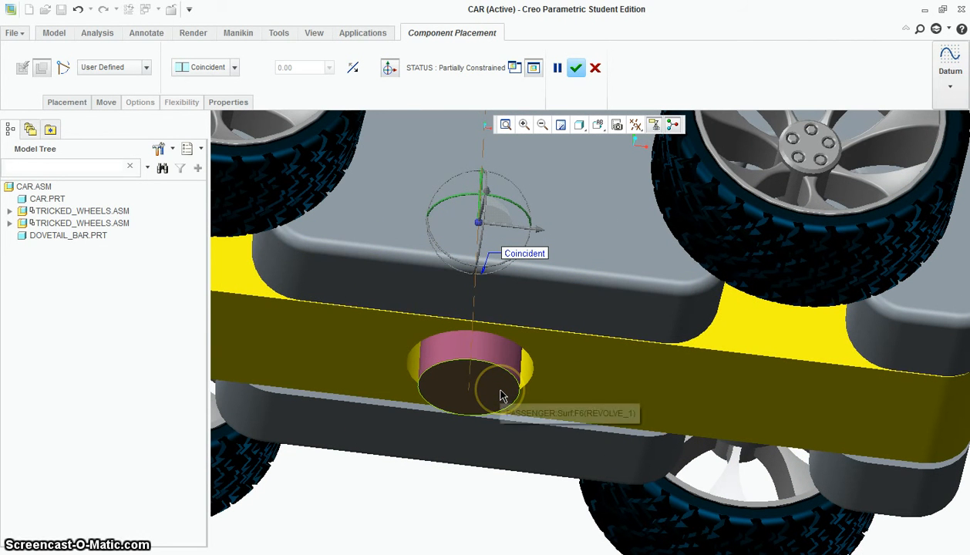
left_click(471, 378)
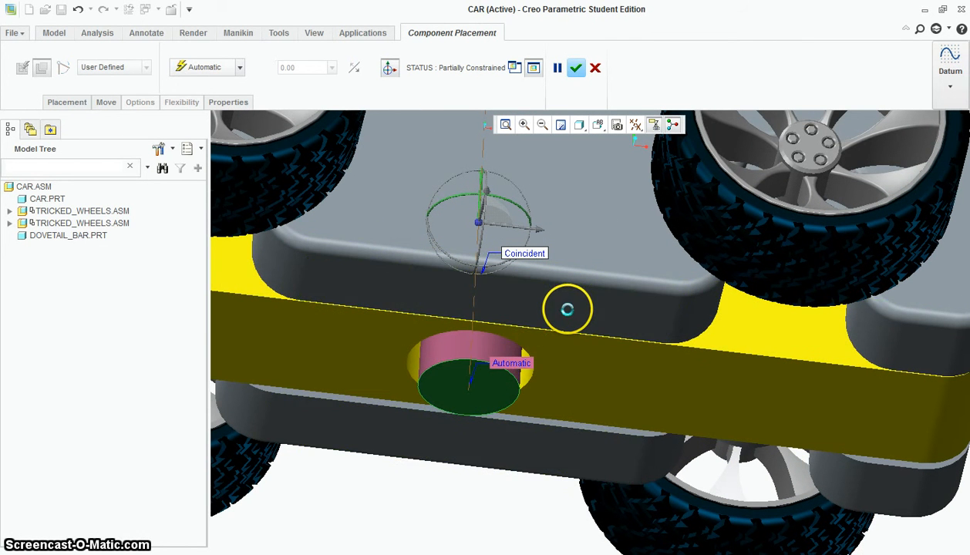
left_click(470, 362)
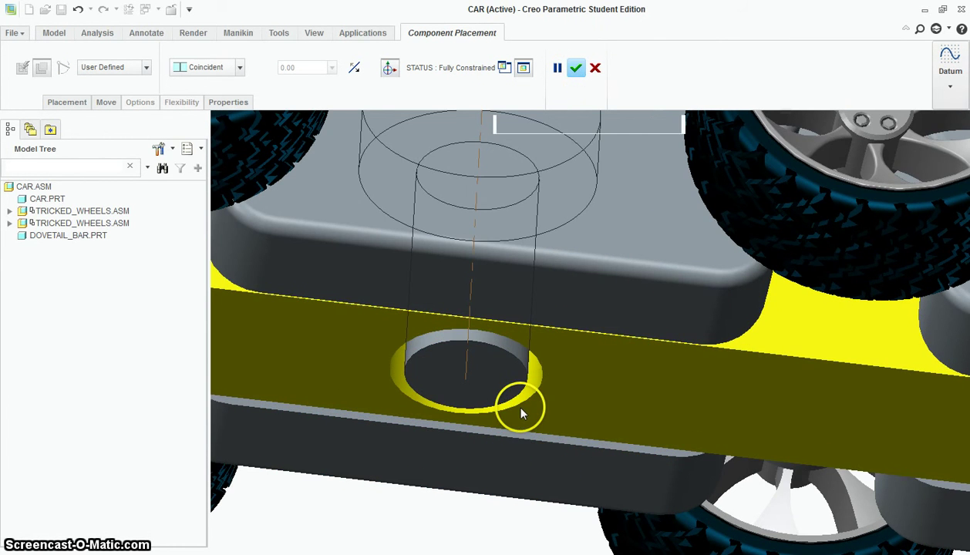
left_click(577, 68)
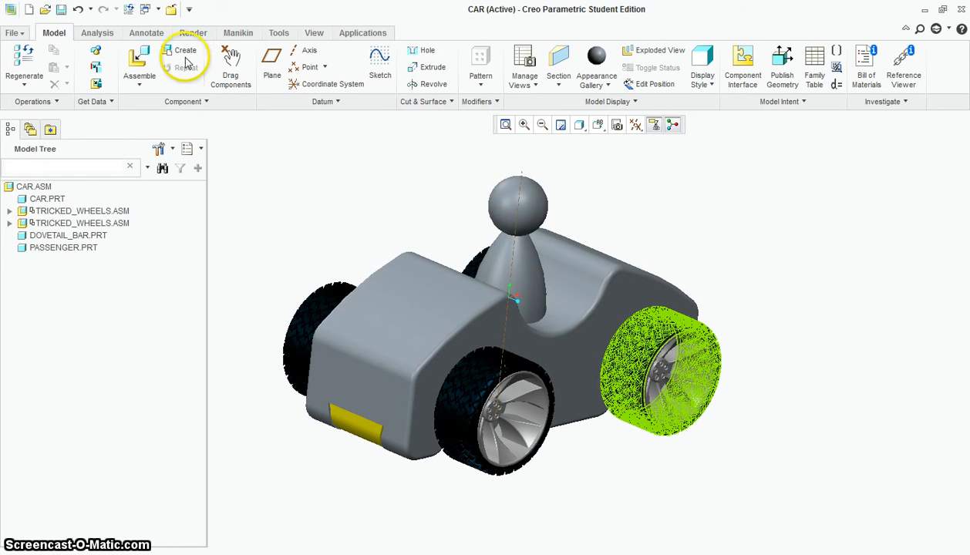
Assemble a new component and load hat.prt into the car assembly.
left_click(139, 62)
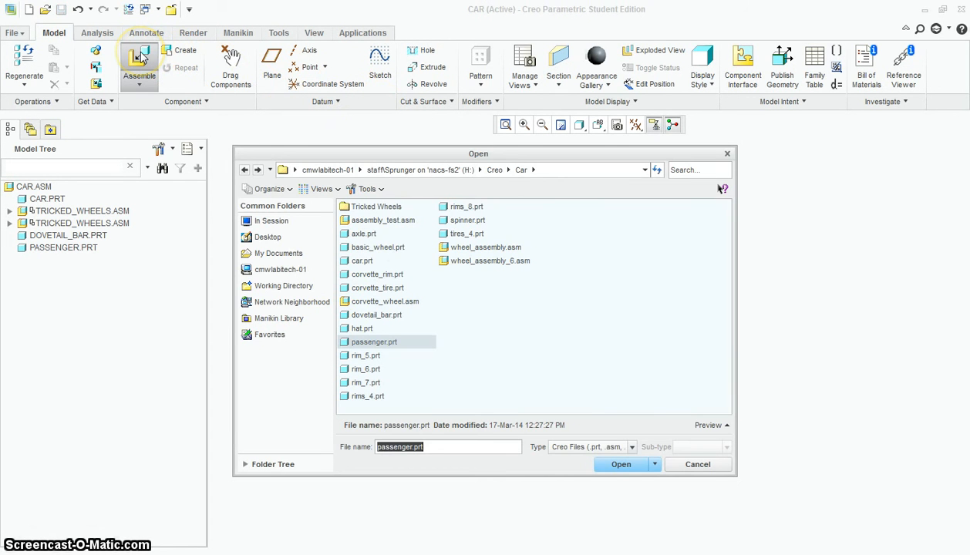
mouse_move(395, 352)
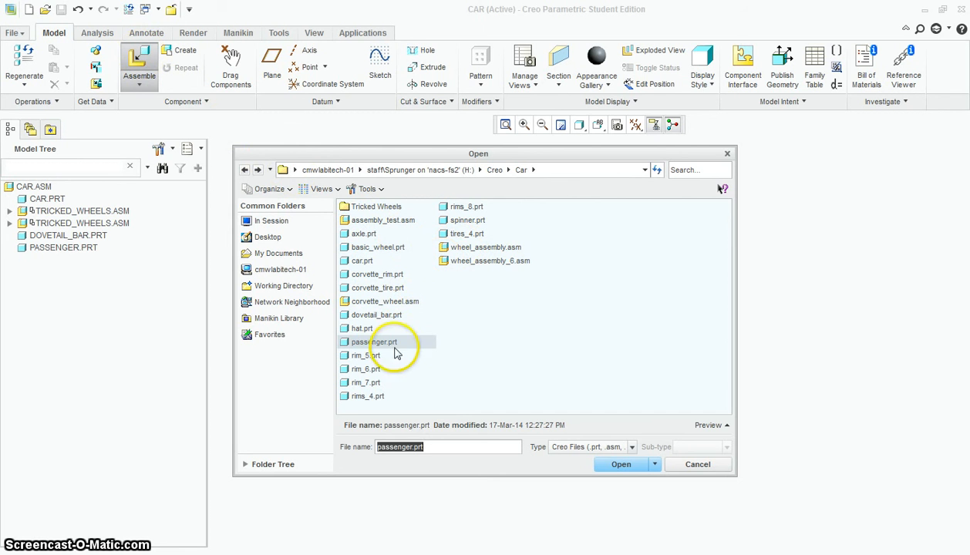
left_click(361, 327)
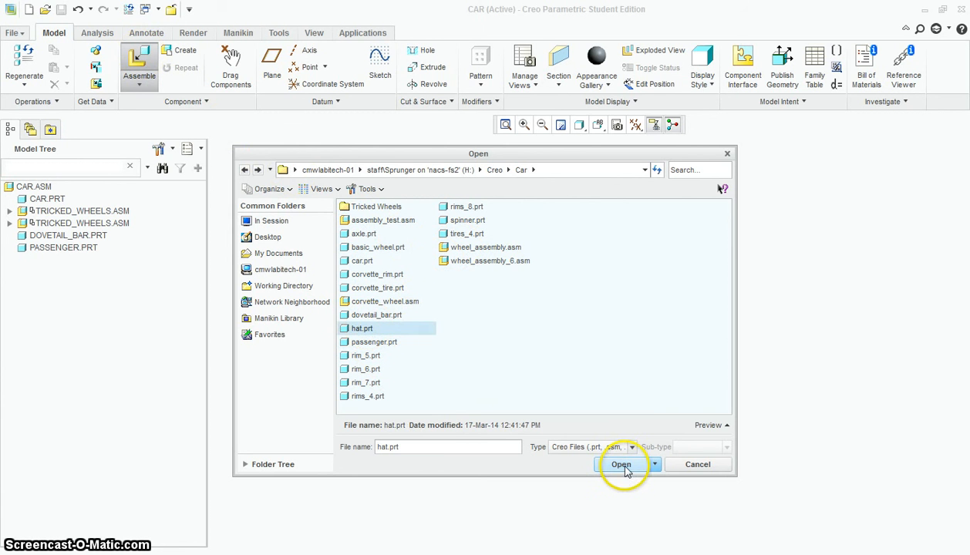
left_click(620, 464)
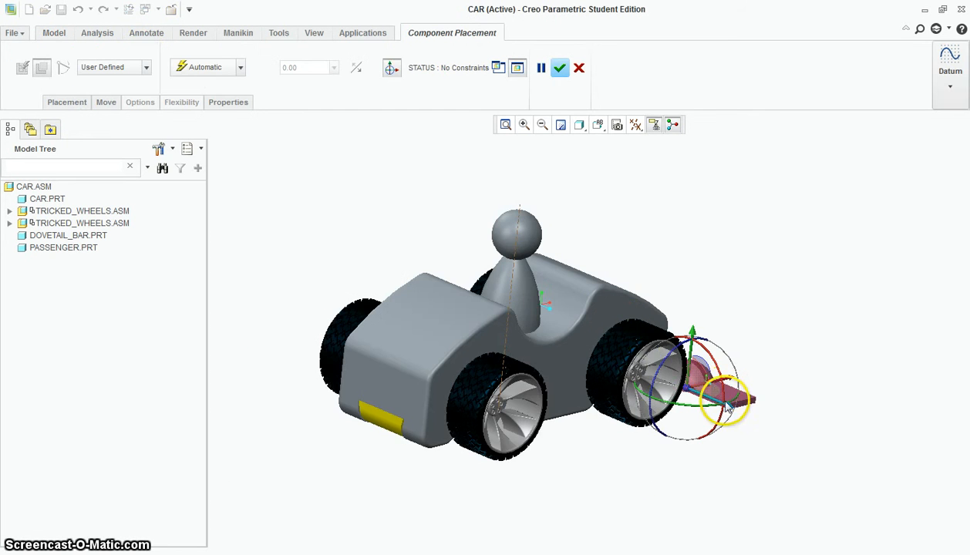
scroll("up", 3)
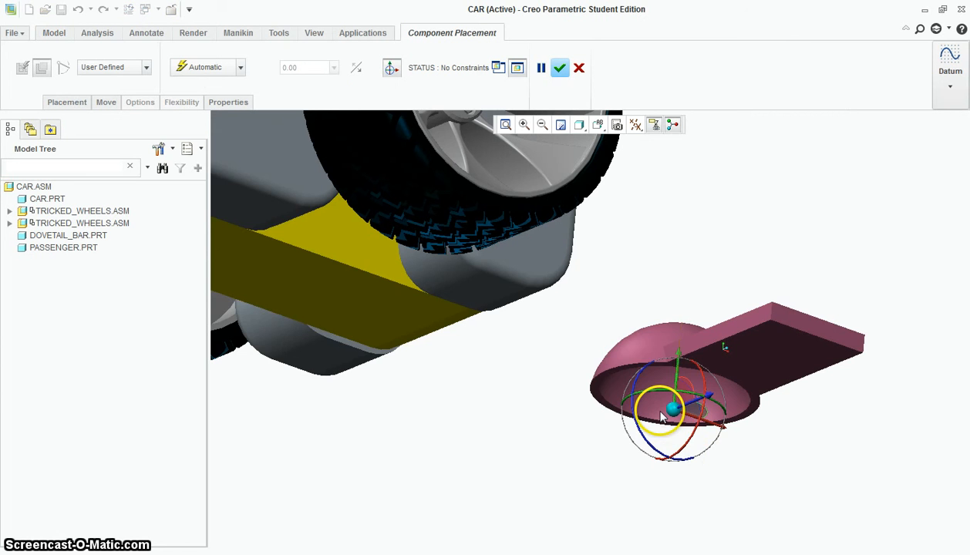
Attach the hat's inner dome to the passenger's head with a Centered constraint.
left_click_drag(663, 409, 802, 451)
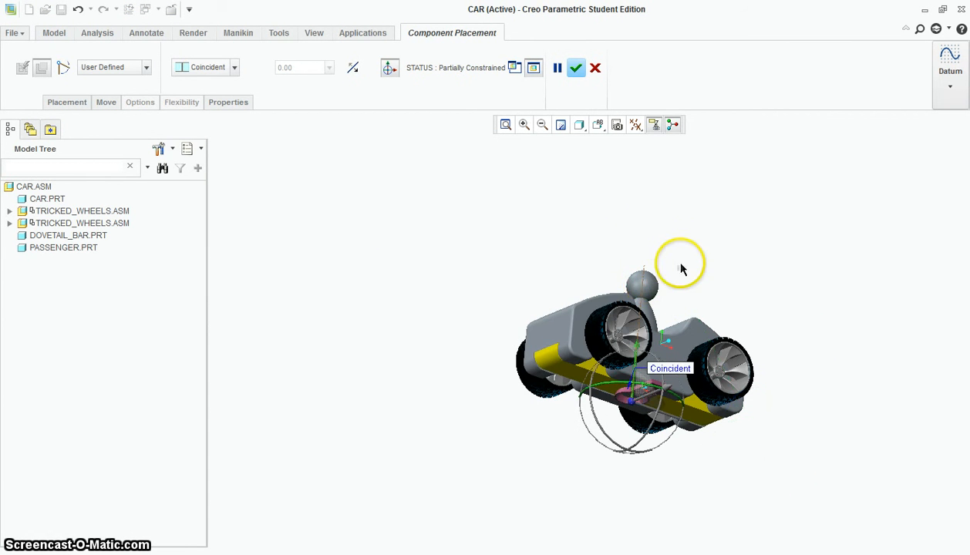
left_click(234, 68)
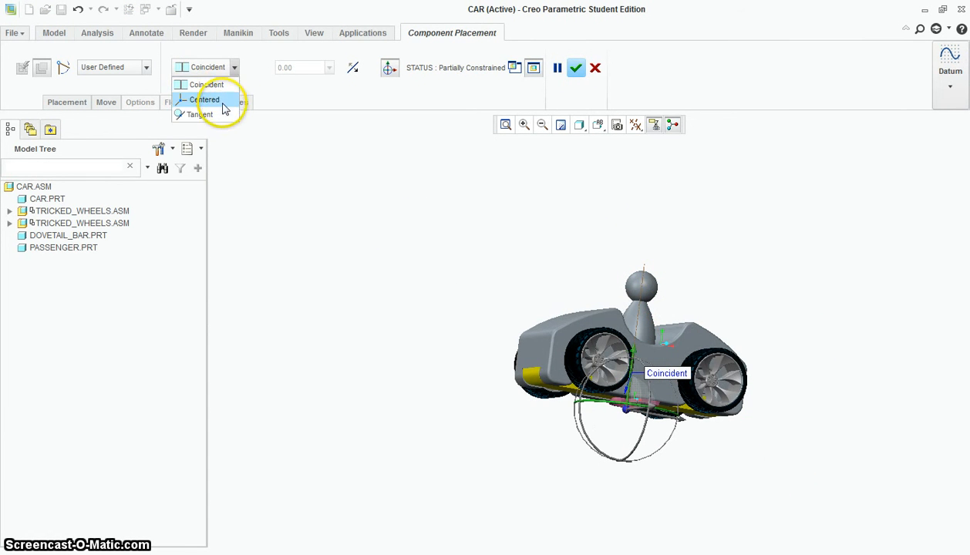
left_click(209, 99)
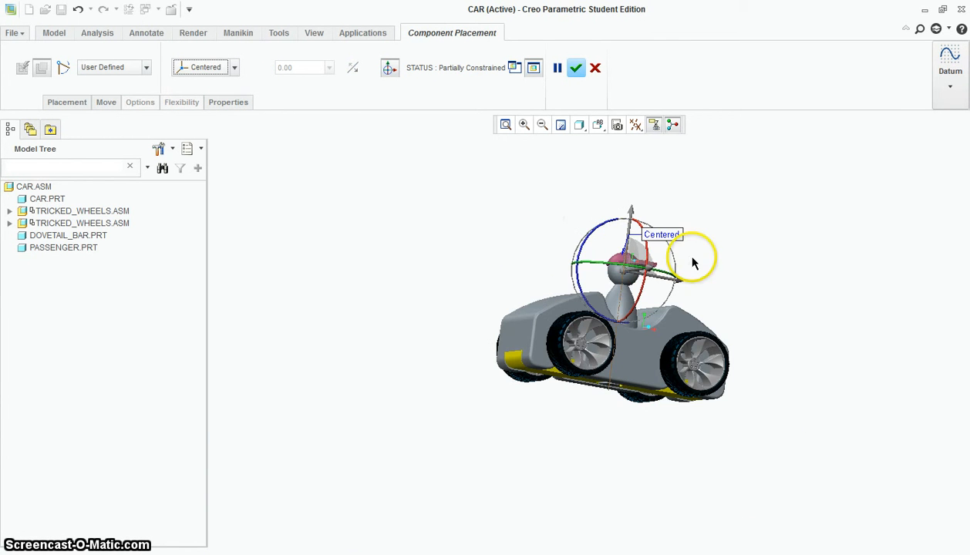
left_click_drag(694, 262, 737, 358)
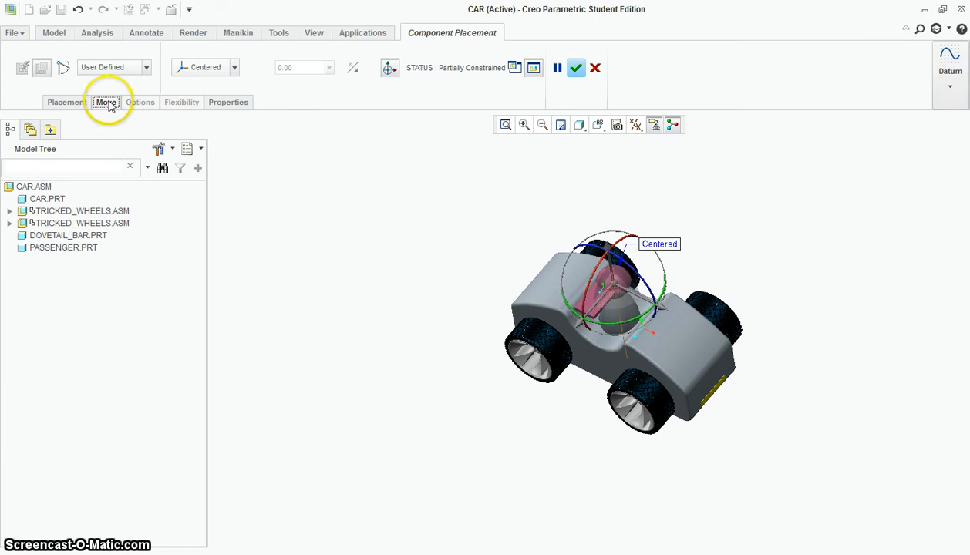
Set the Move motion type to Rotate and spin the hat to a new facing.
left_click(104, 102)
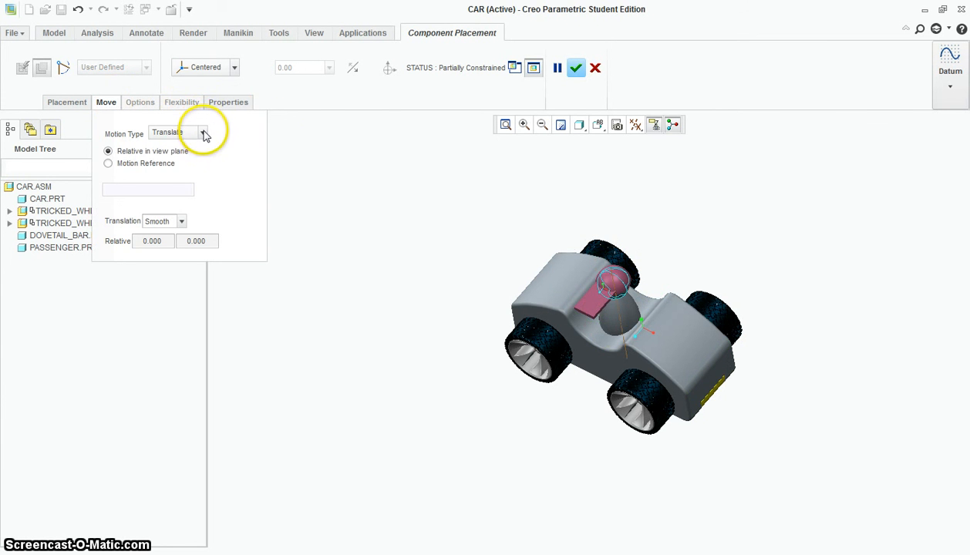
left_click(202, 133)
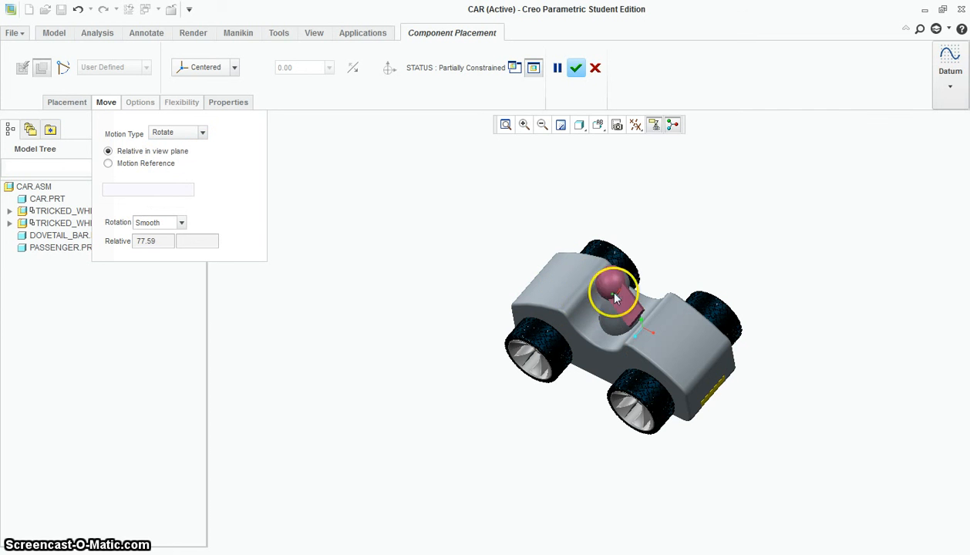
left_click_drag(612, 299, 594, 305)
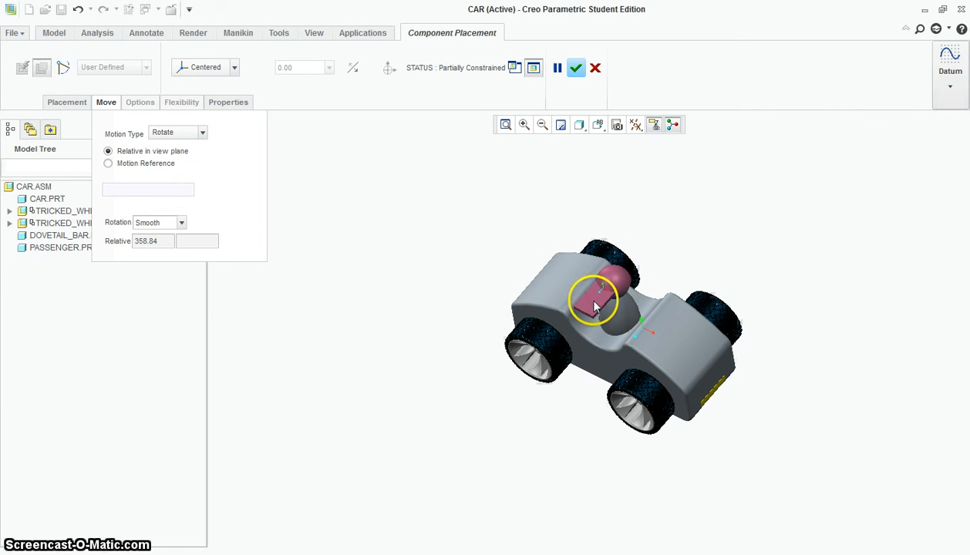
left_click_drag(594, 301, 555, 312)
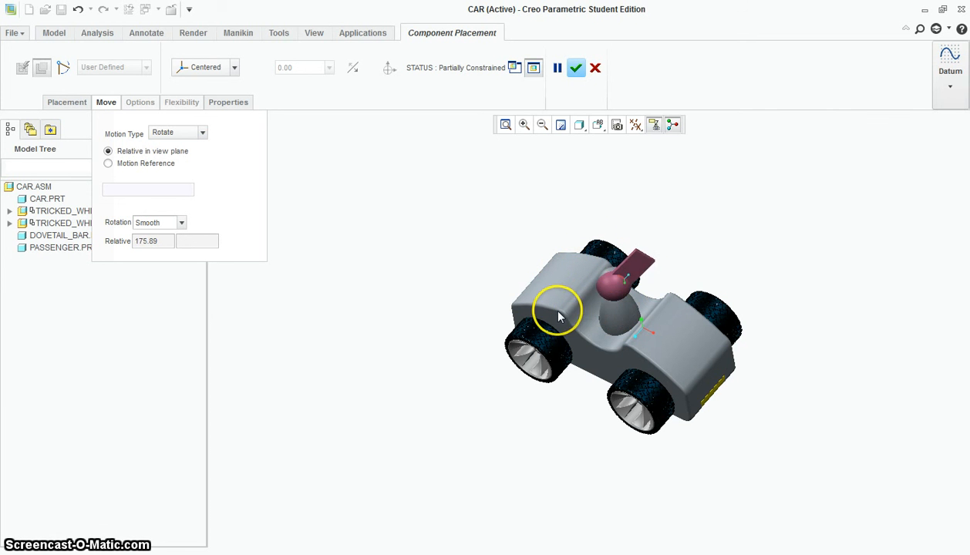
Check the hat's direction from the front and accept its placement.
left_click_drag(560, 317, 612, 319)
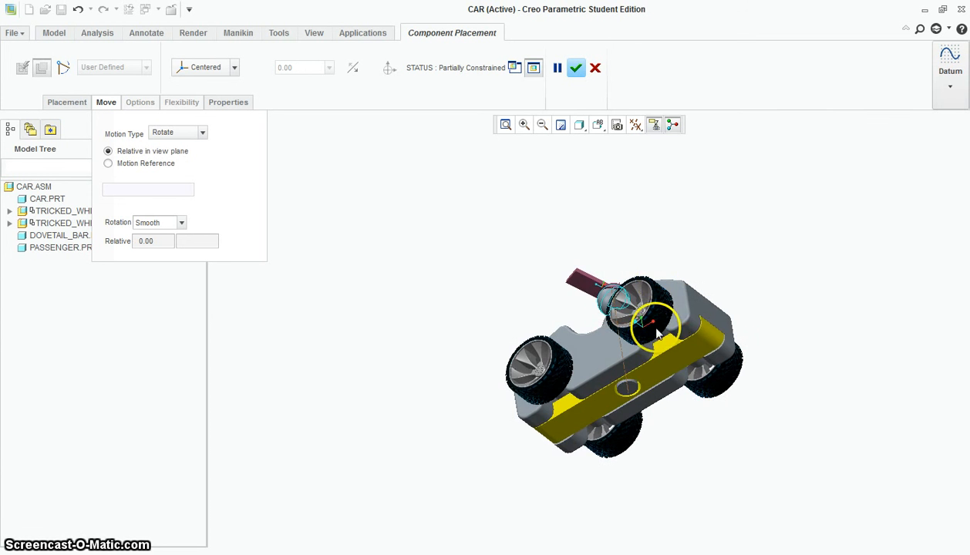
left_click_drag(655, 332, 725, 301)
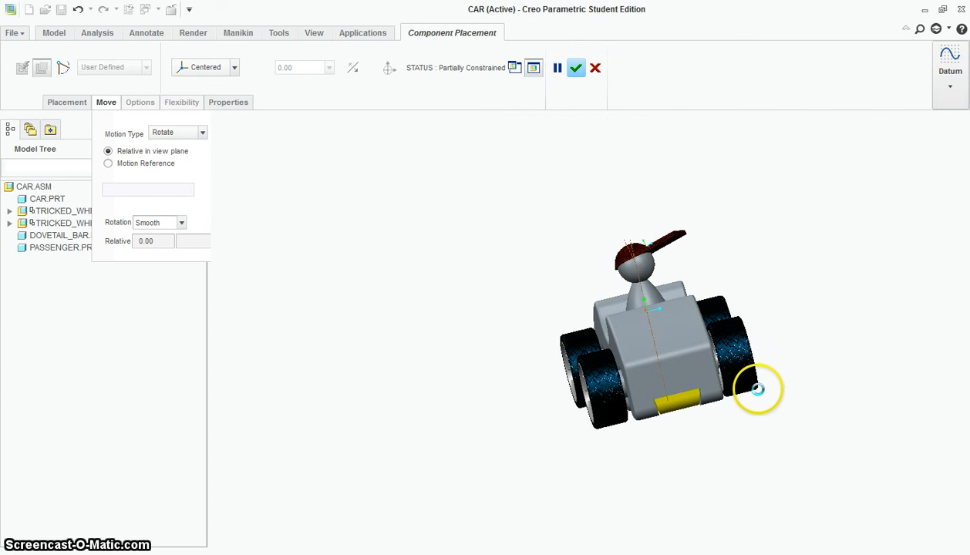
left_click(577, 68)
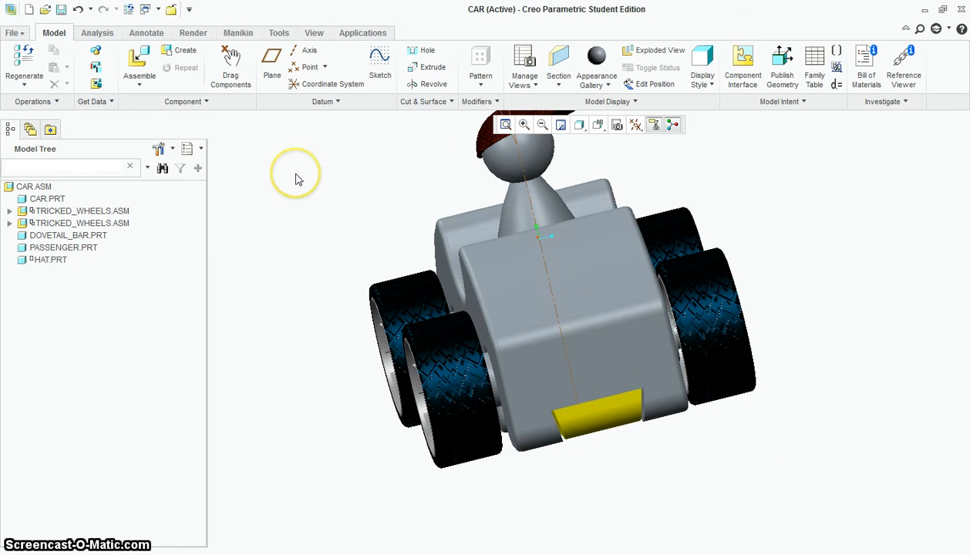